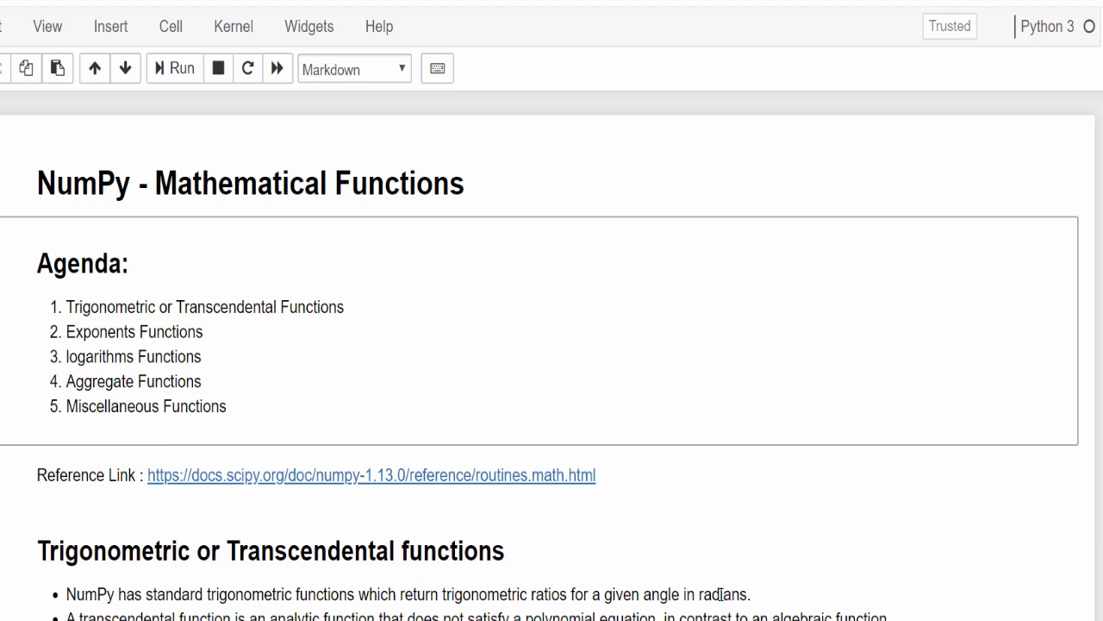
- Select the Aggregate Functions topic in the agenda and move to its section
double_click(103, 381)
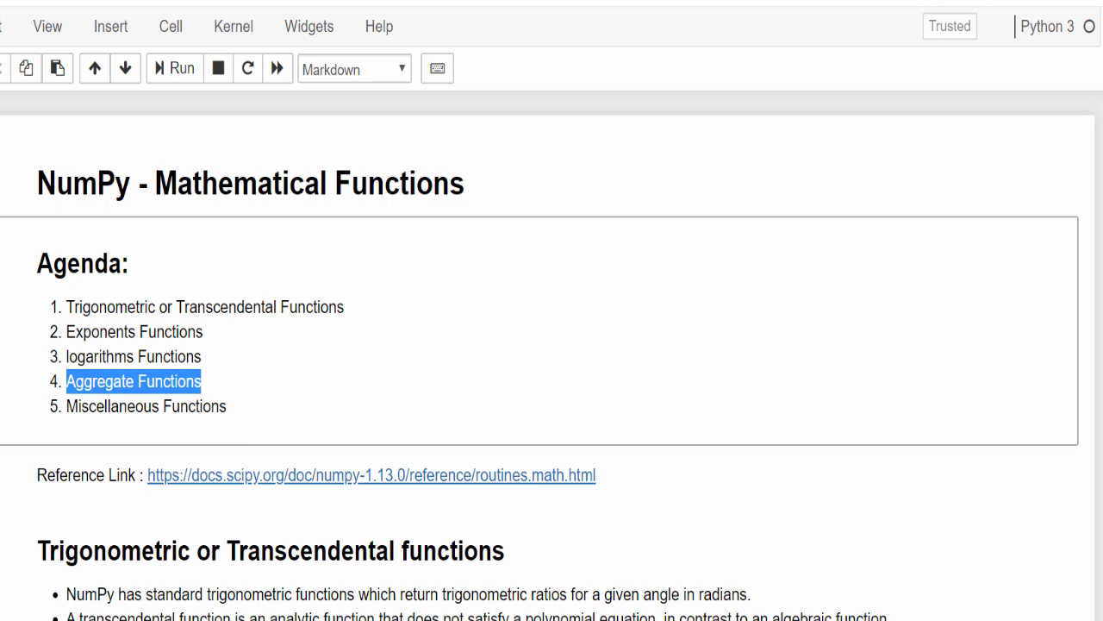
mouse_move(920, 205)
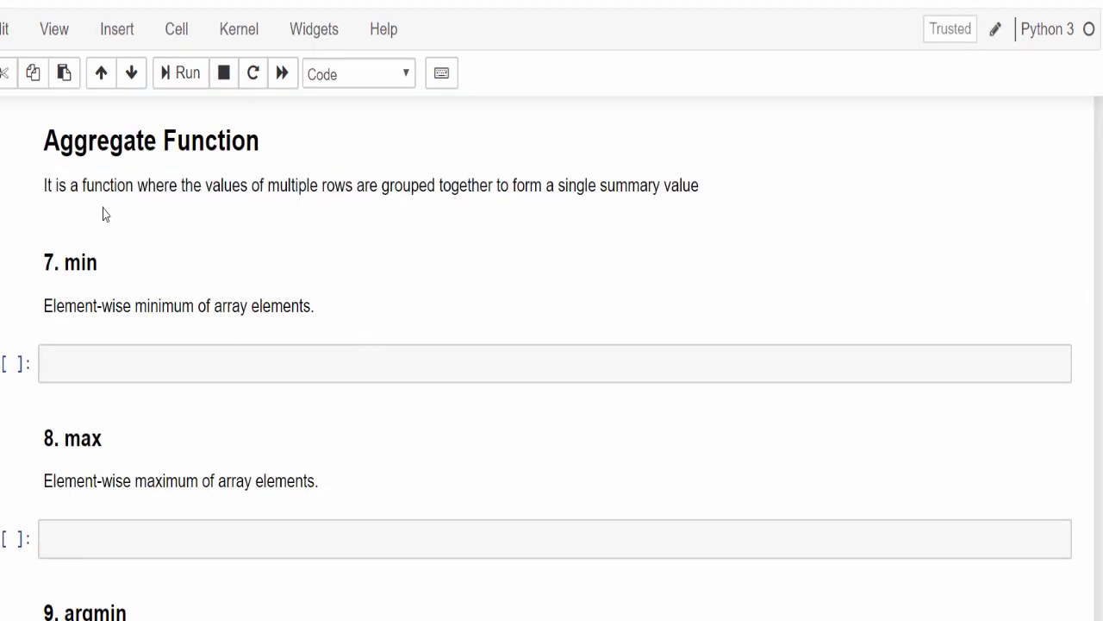
mouse_move(224, 227)
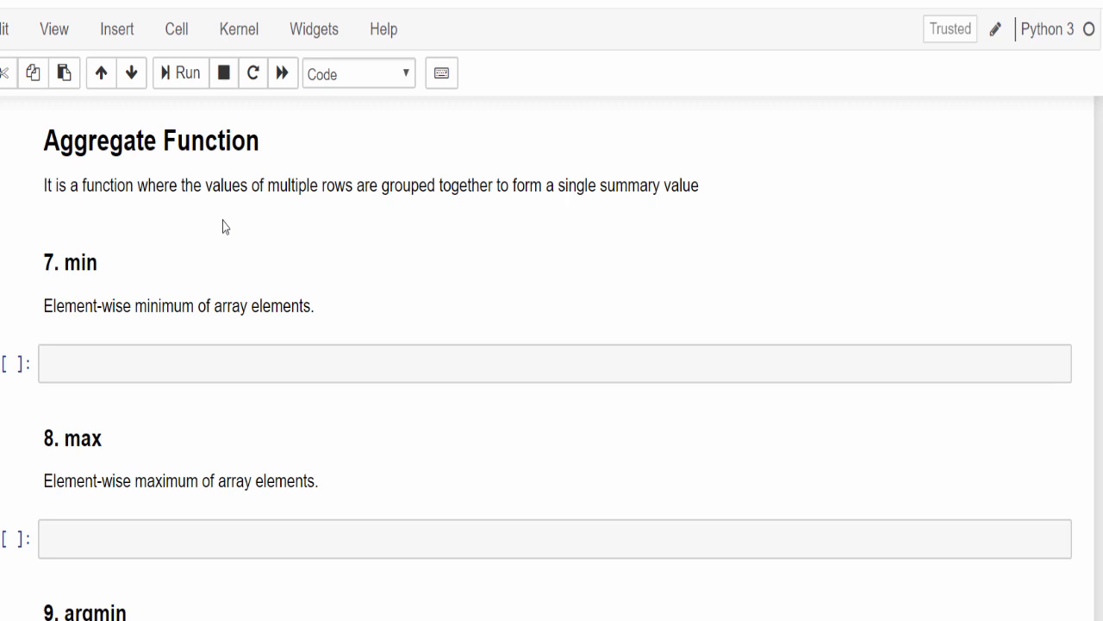
mouse_move(542, 188)
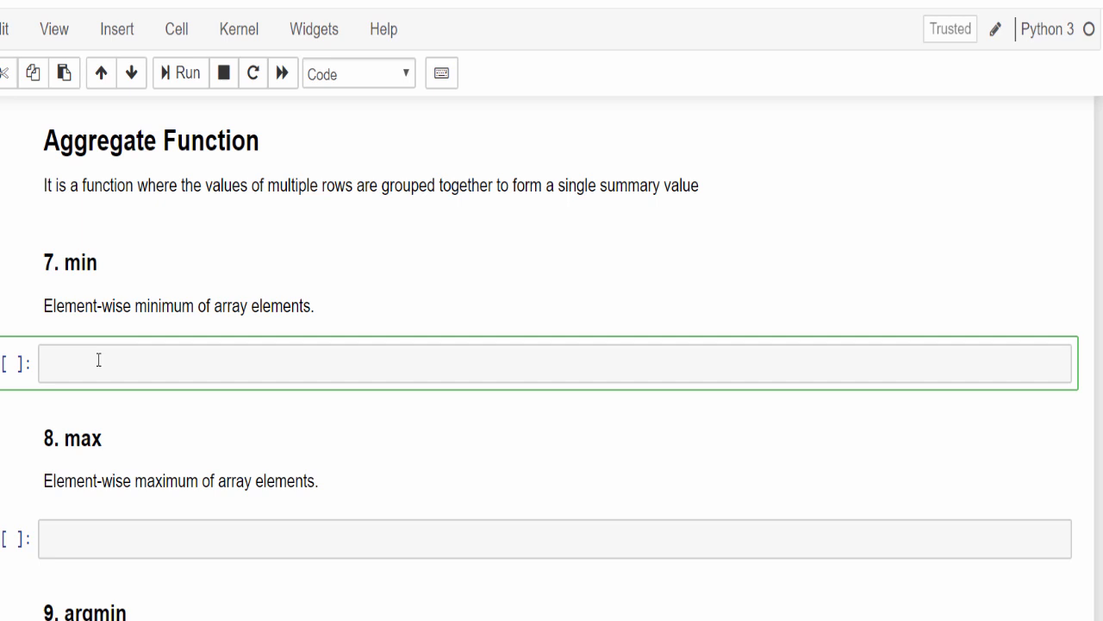
- Write x = np.array([1, 3, 2, 8]) and print(min(x)) in the min cell, giving 1
text(x = np.array([1, 3, 2, 8]))
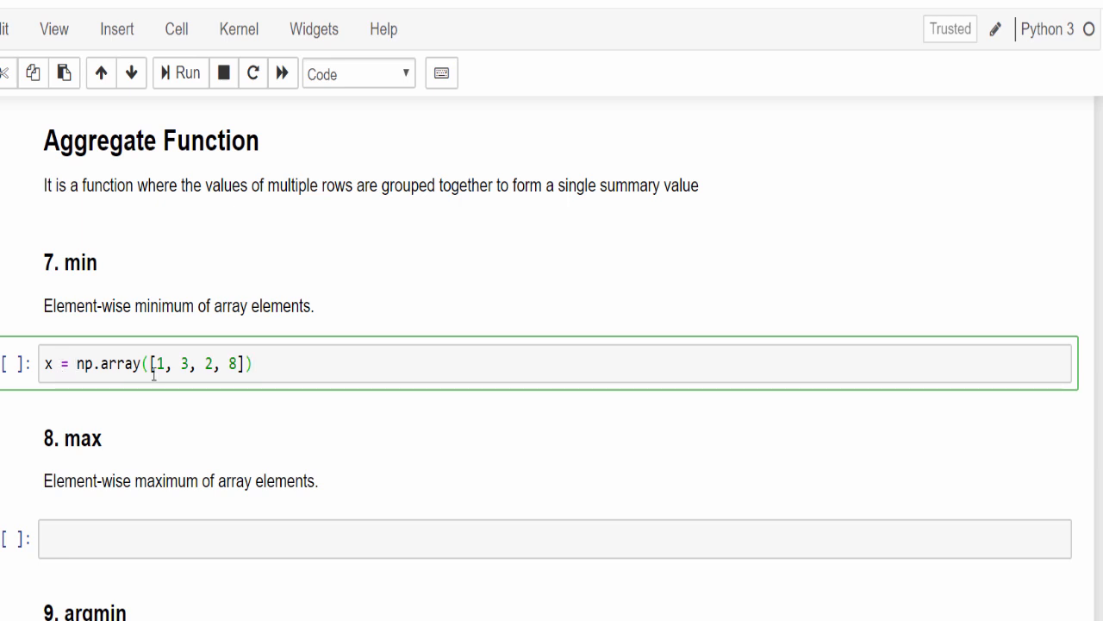
mouse_move(314, 355)
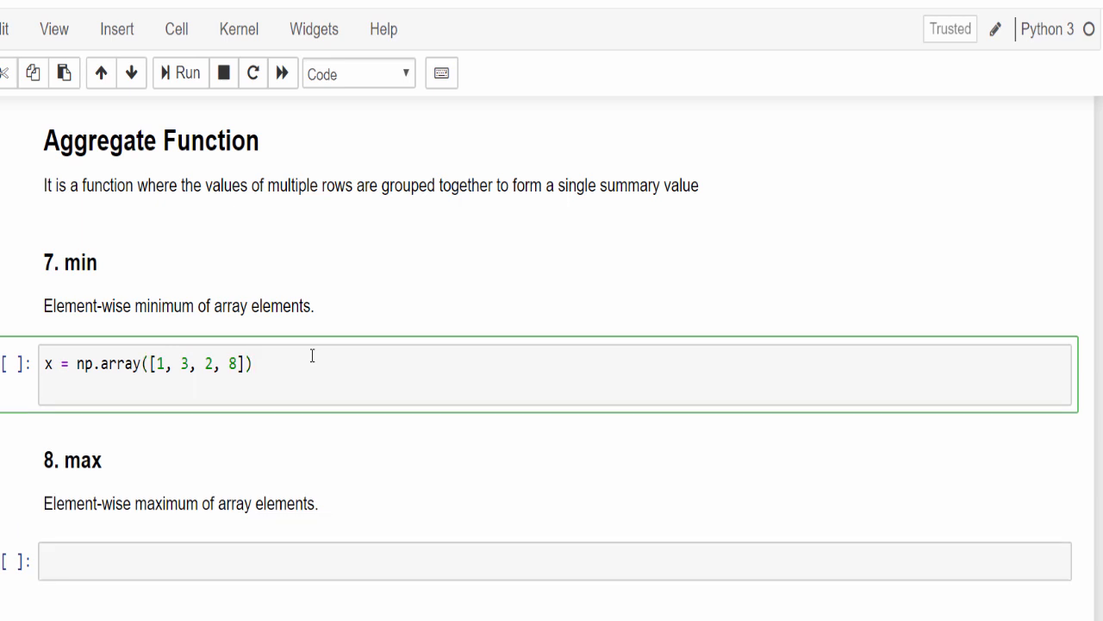
text(print)
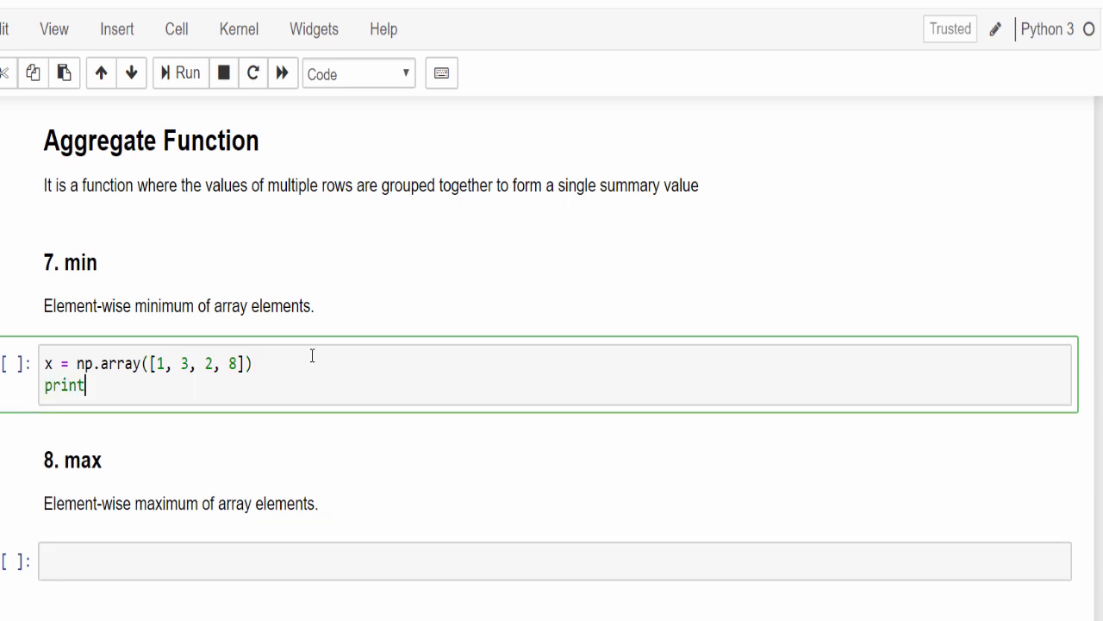
text(())
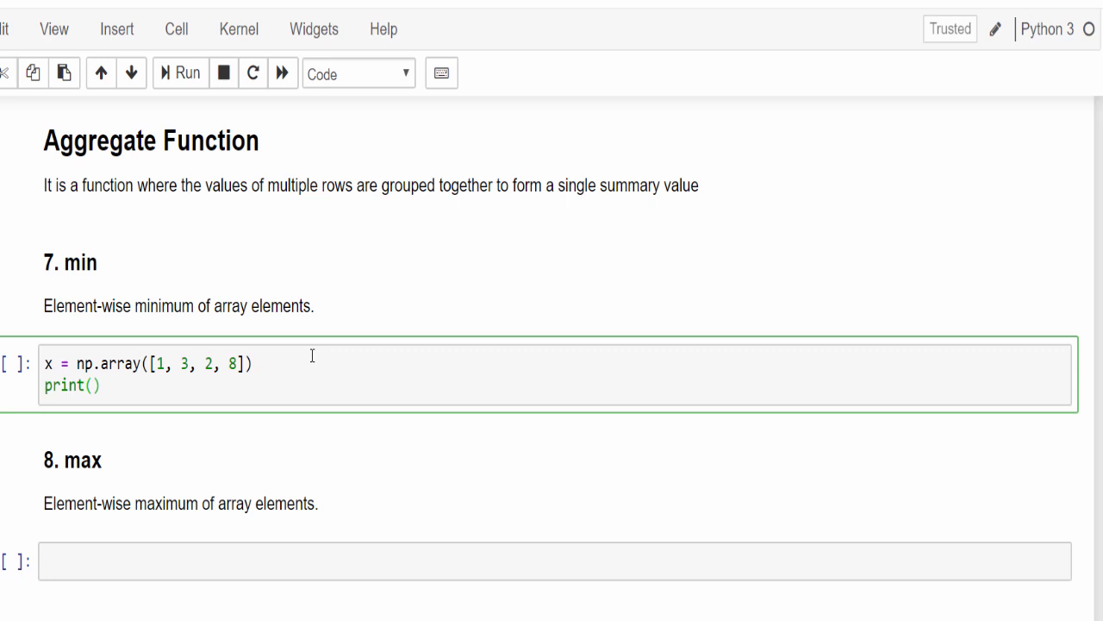
text(min(x)
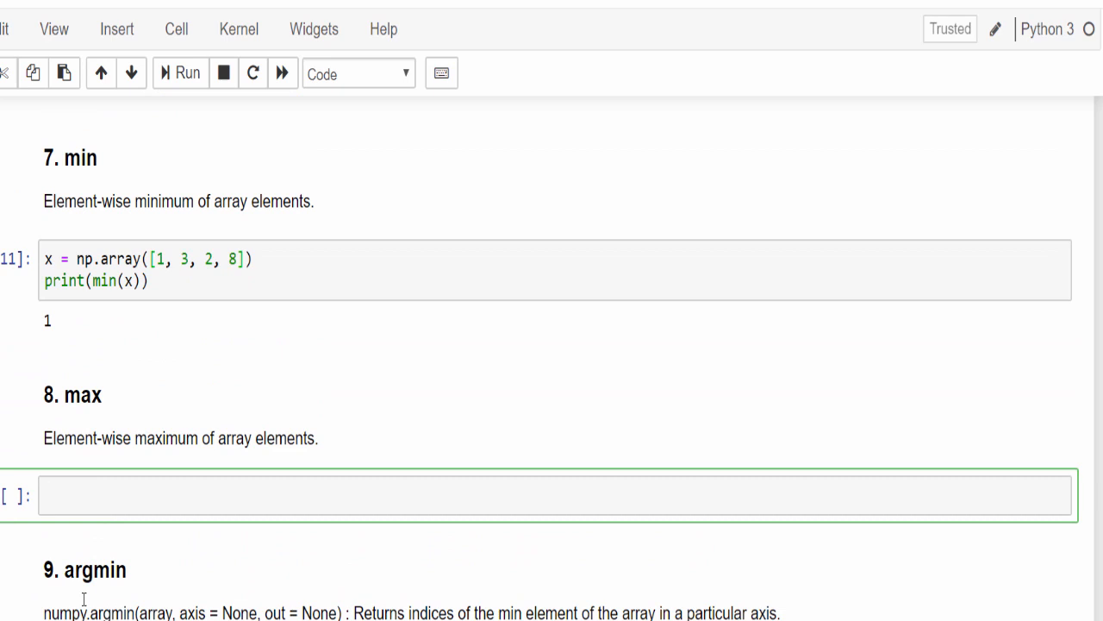
- Write print(max(x)) in the max cell, giving 8
text(print()
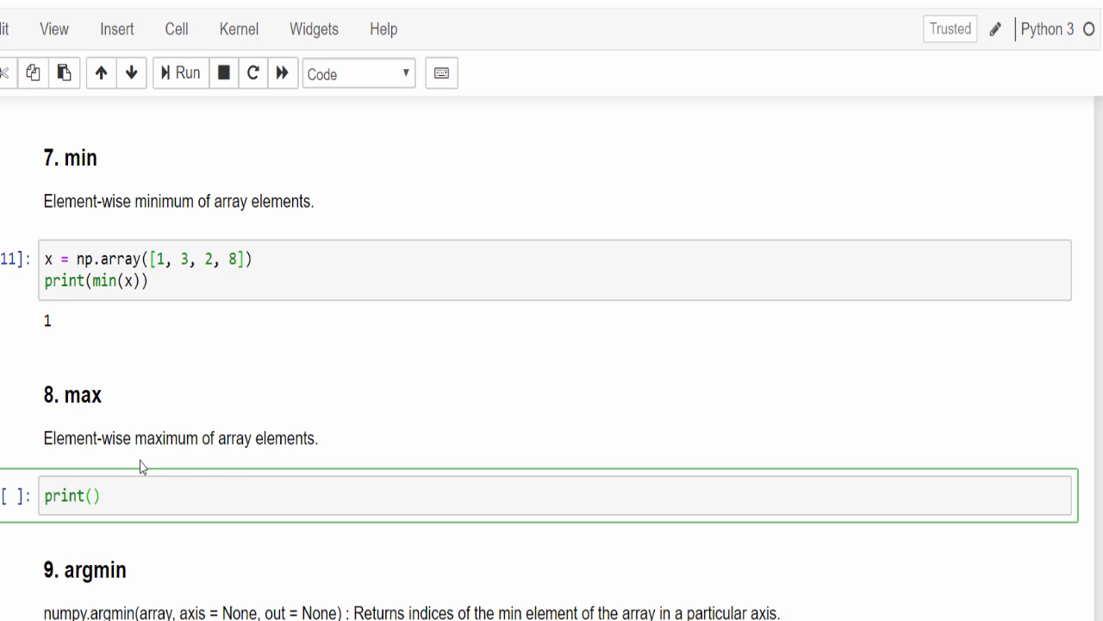
text(max()
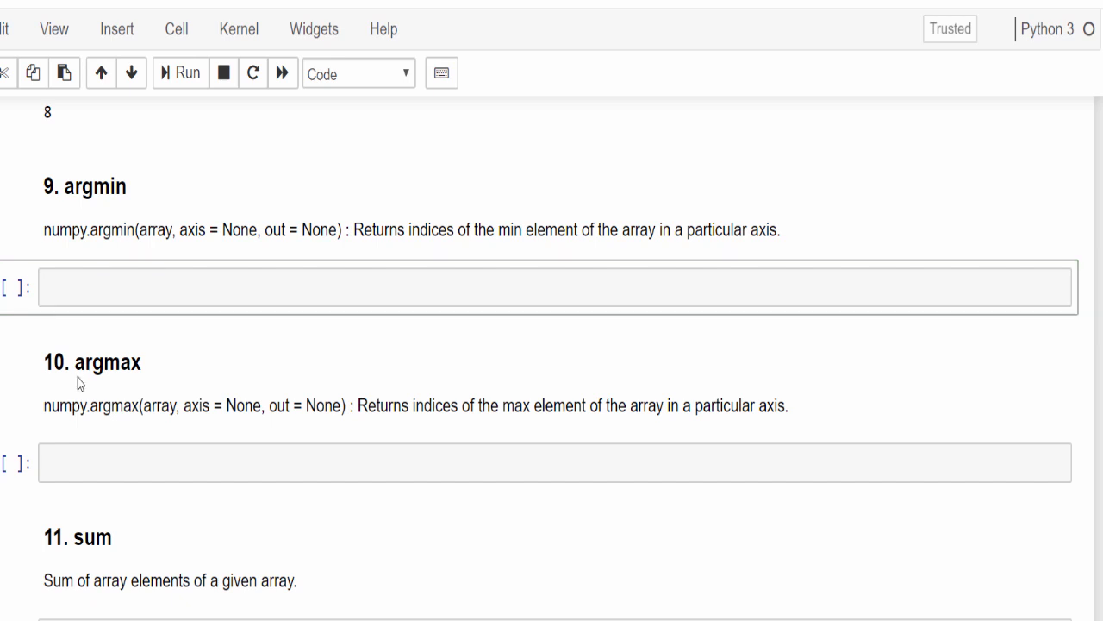
- Write array = np.random.randint(16,size=(4,4)) in the argmin cell
text(array =)
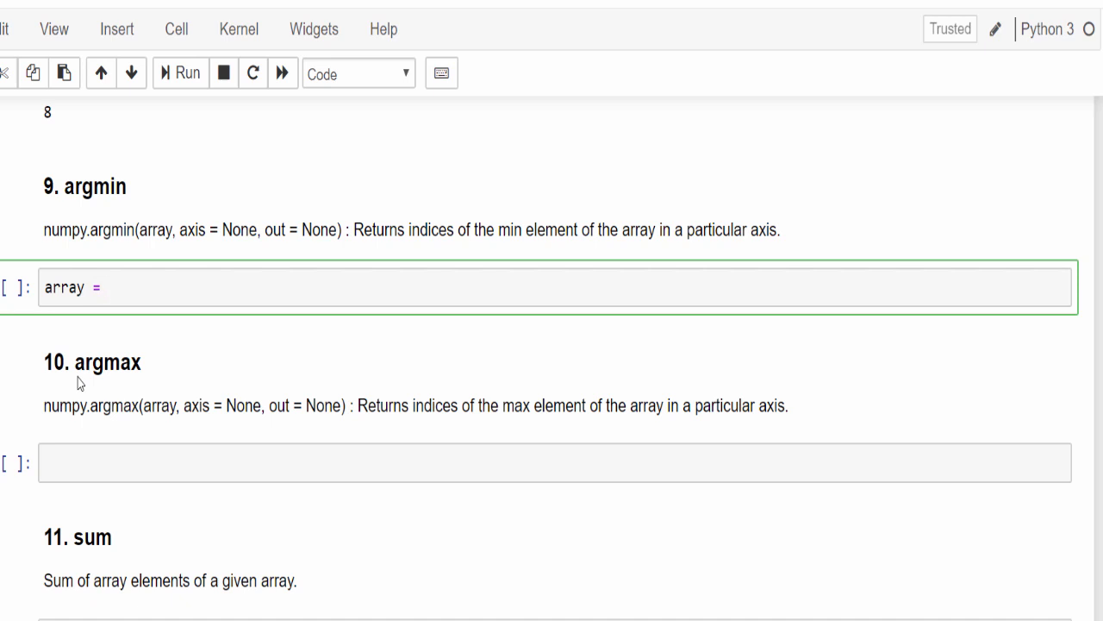
text(np.ran)
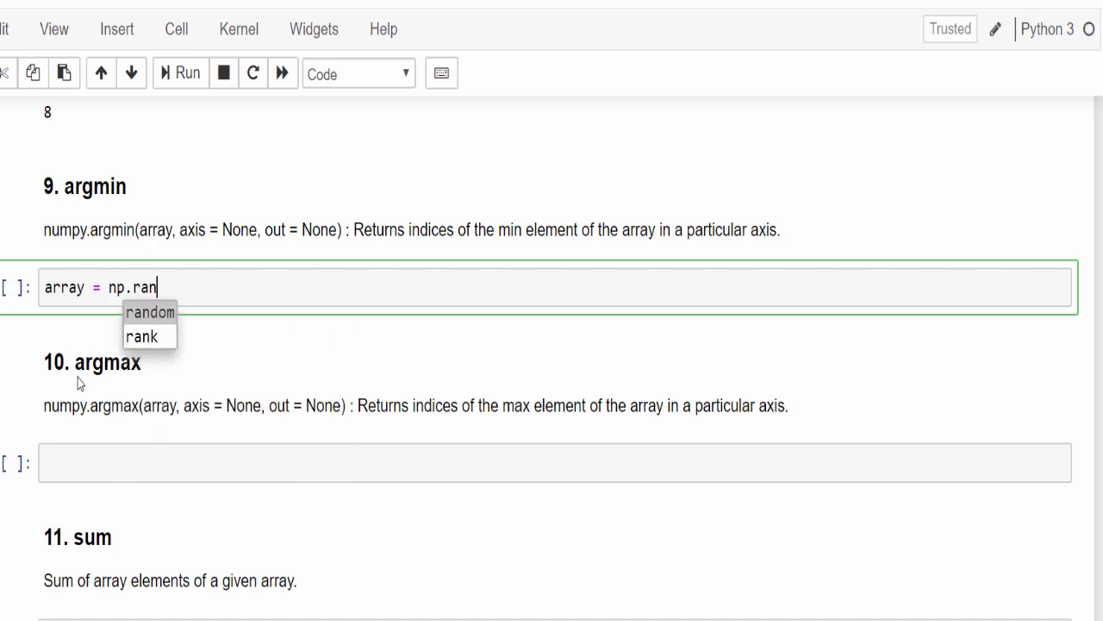
text(dom.ra)
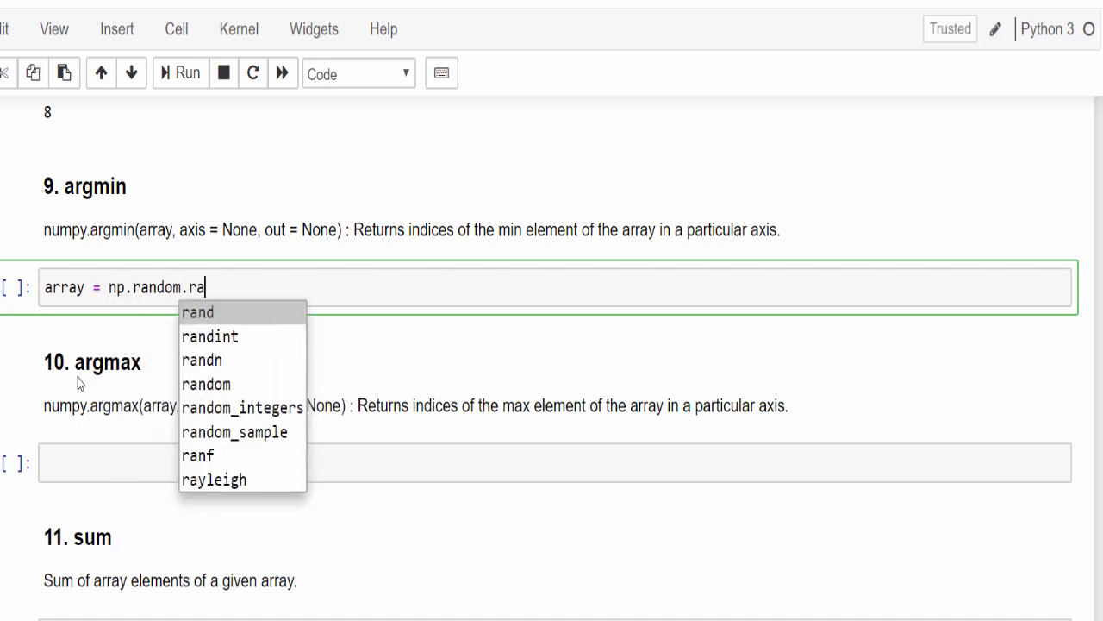
key(Down)
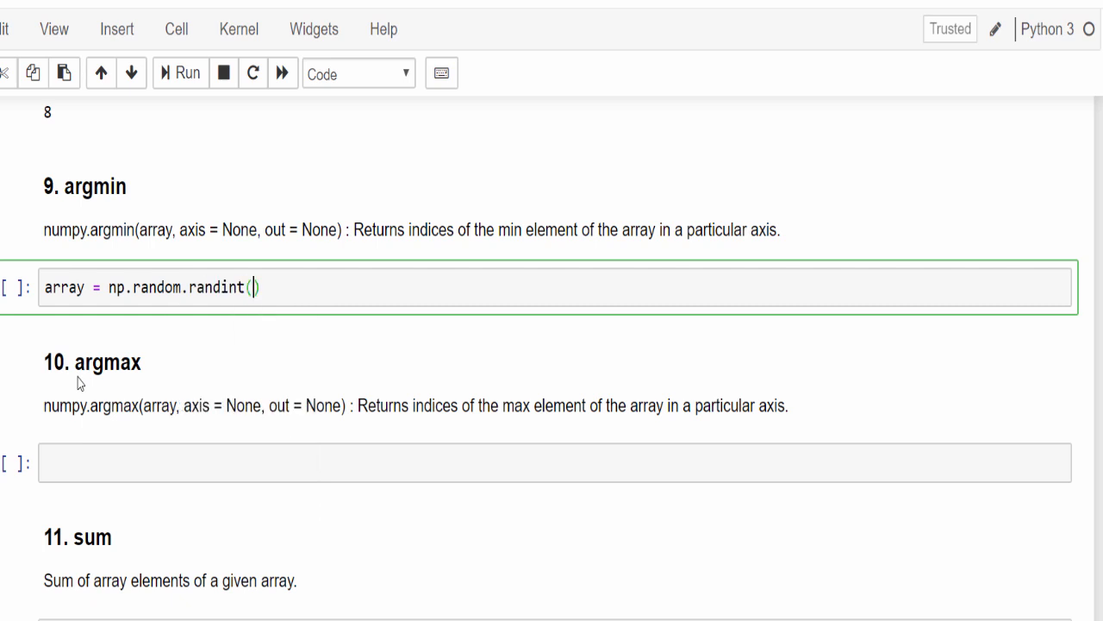
text(16,)
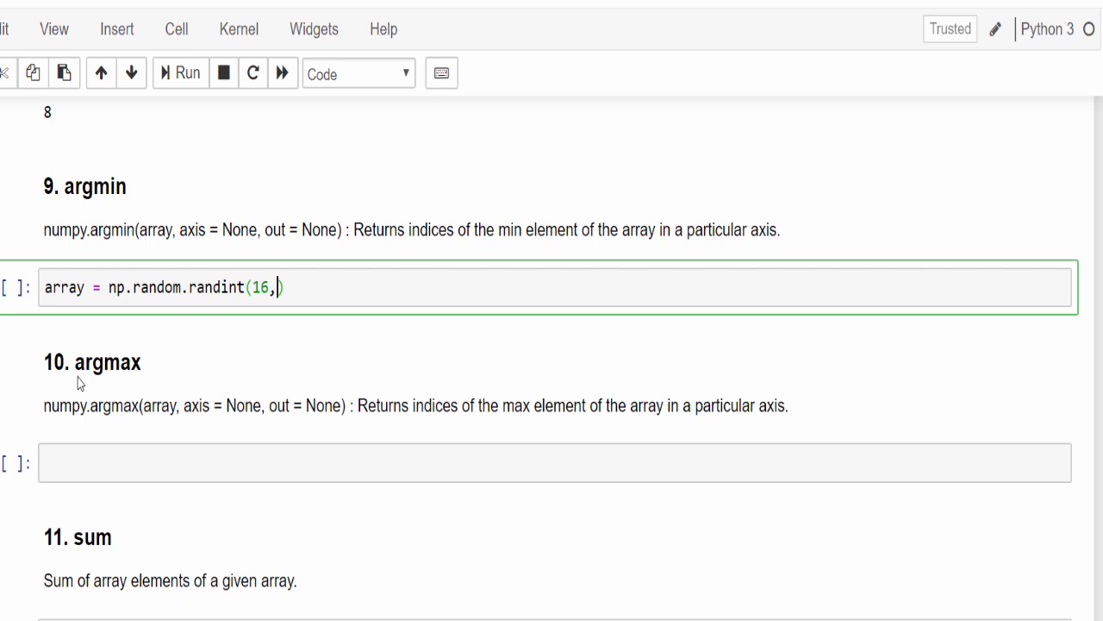
text(size=(4,4)
text(print(array))
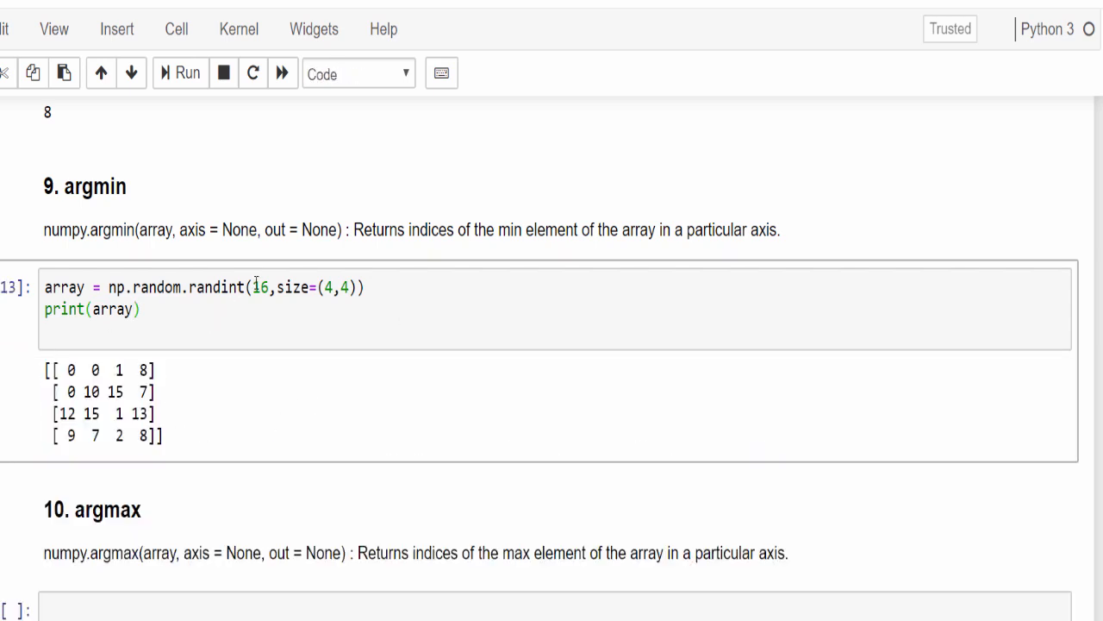
- Review the randint upper bound 16 and the print(array) line
double_click(262, 287)
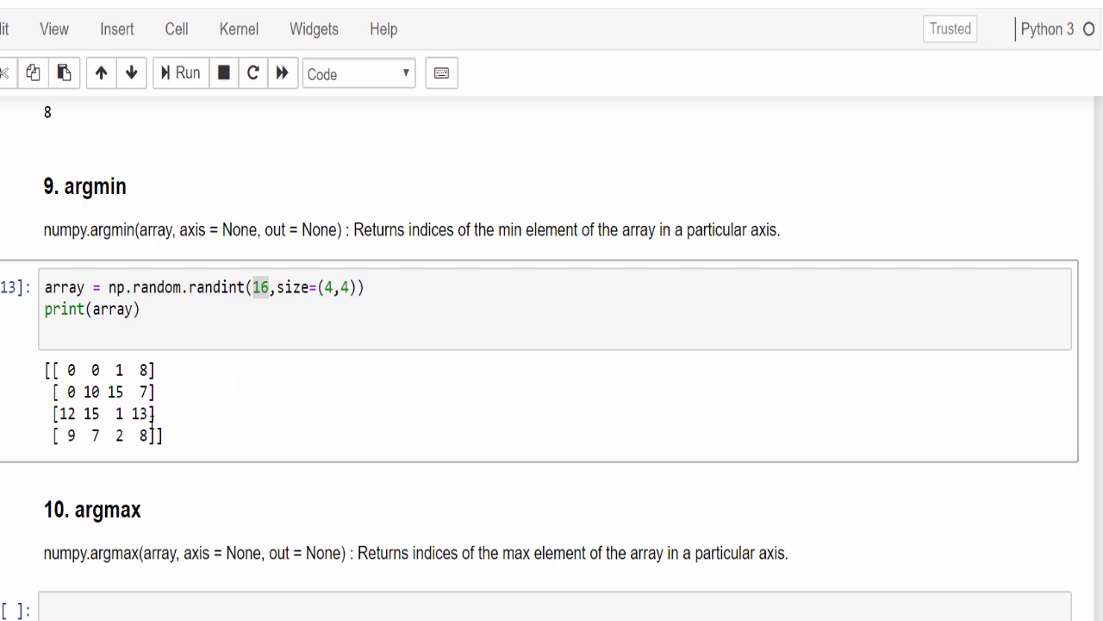
click(181, 309)
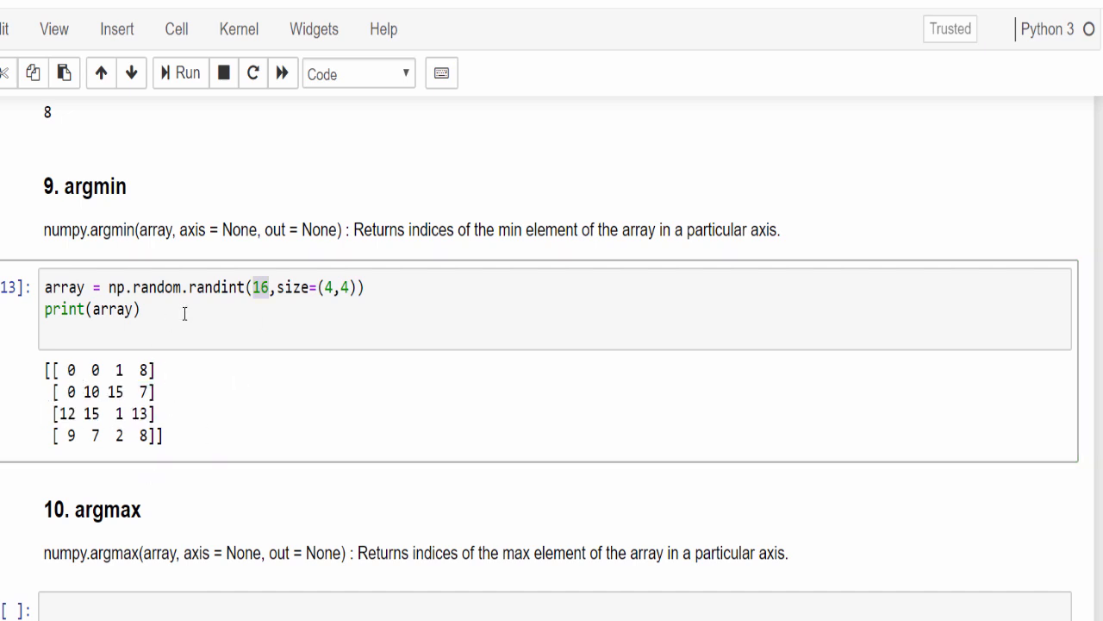
click(276, 327)
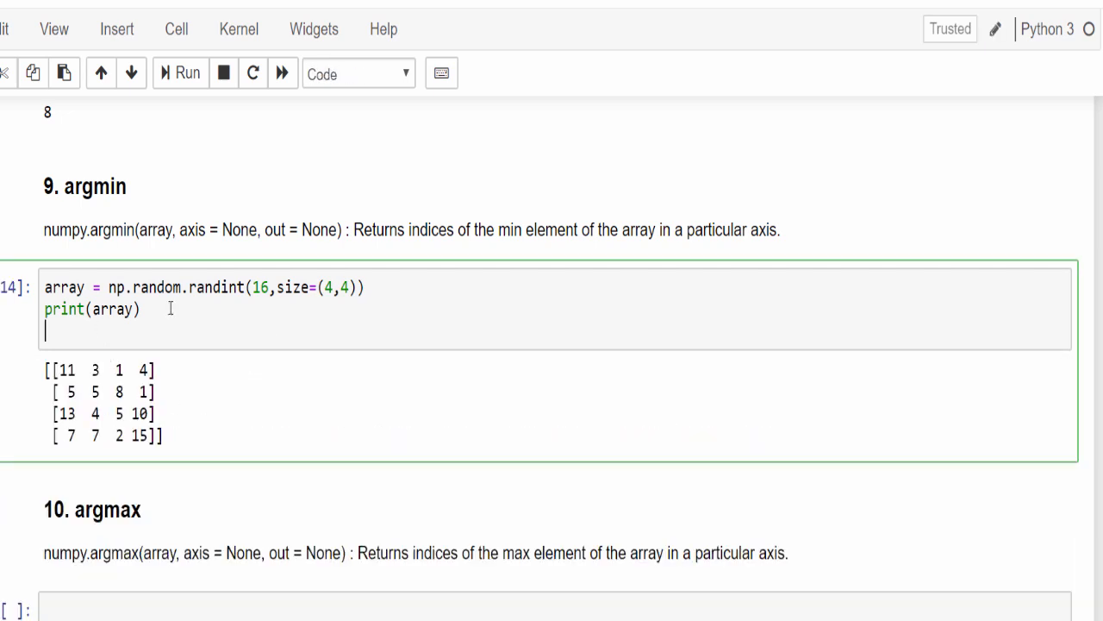
double_click(155, 286)
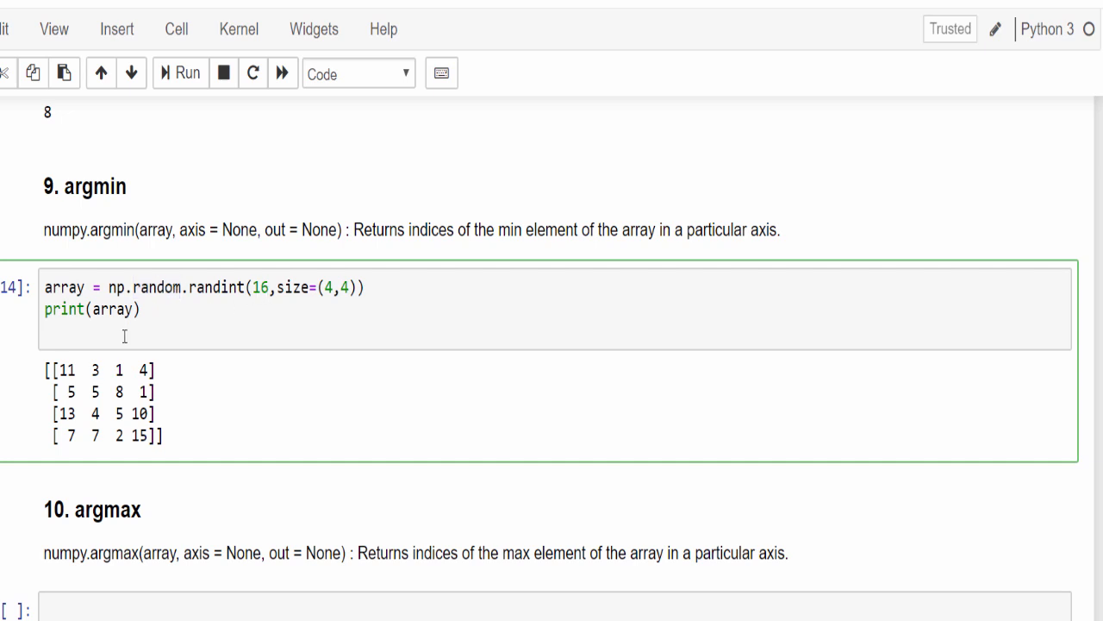
mouse_move(241, 417)
text("INPUT ARRAY : \n", )
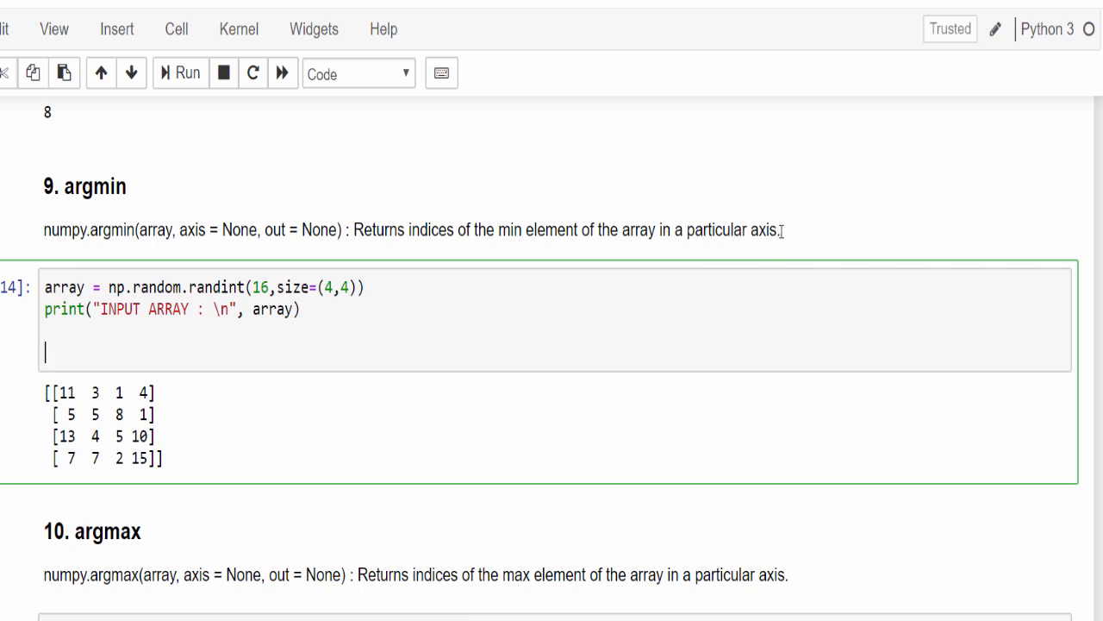
- Add comments '# axis = 0 means its y axis(Column wise)' and '# axis = 1 means its x axis(Row wise)'
text(# axis = 0 means its y axis)
text(# axis = 1 means its x axis)
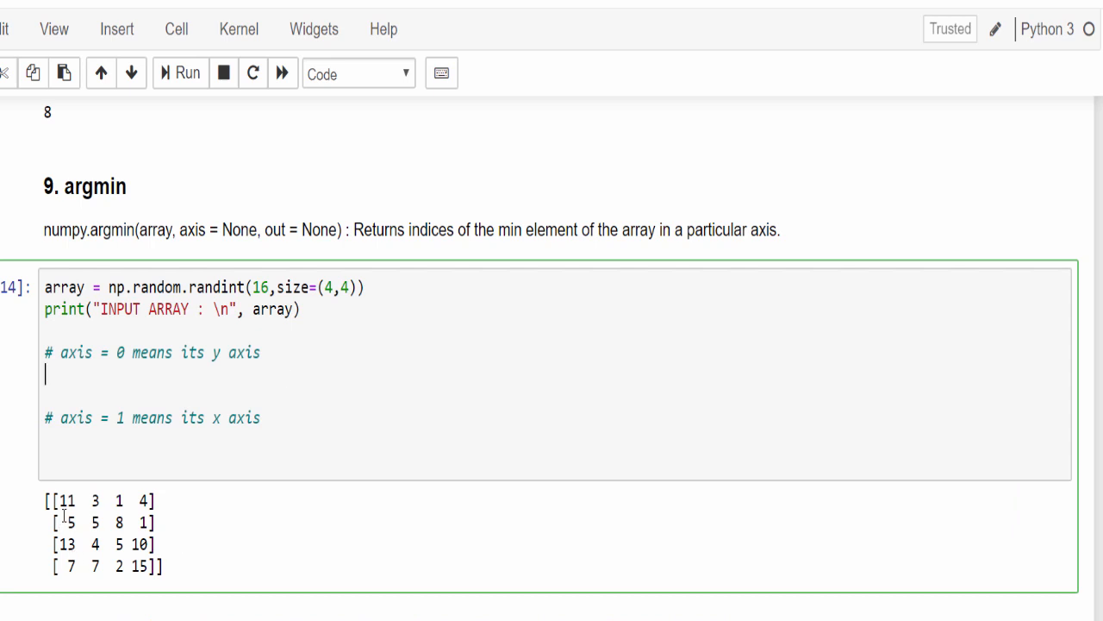
mouse_move(64, 559)
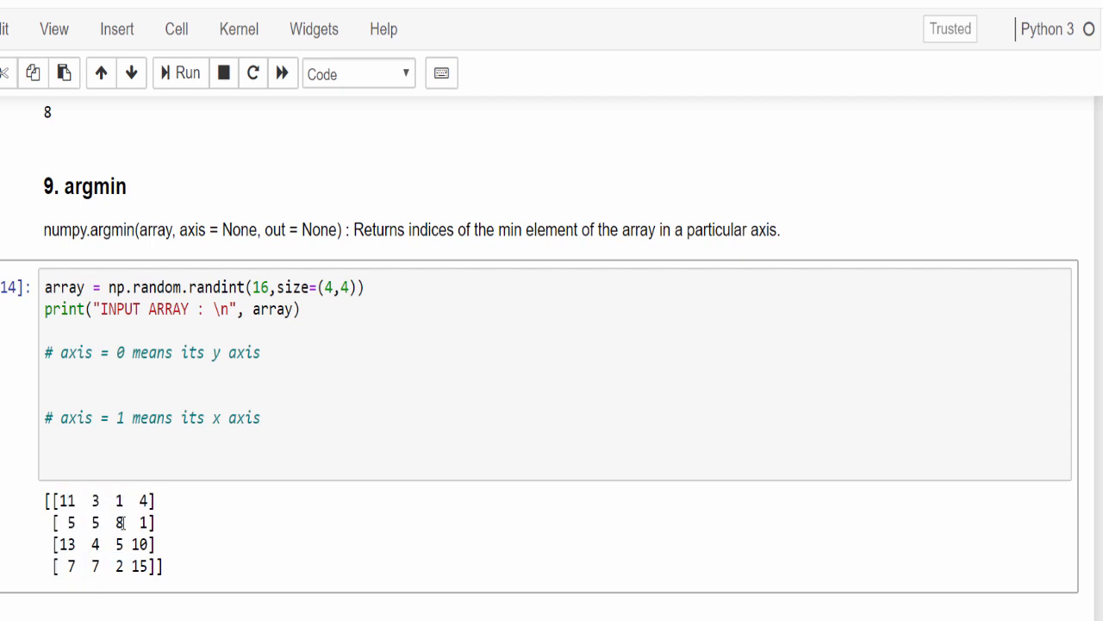
mouse_move(114, 486)
text((Co)
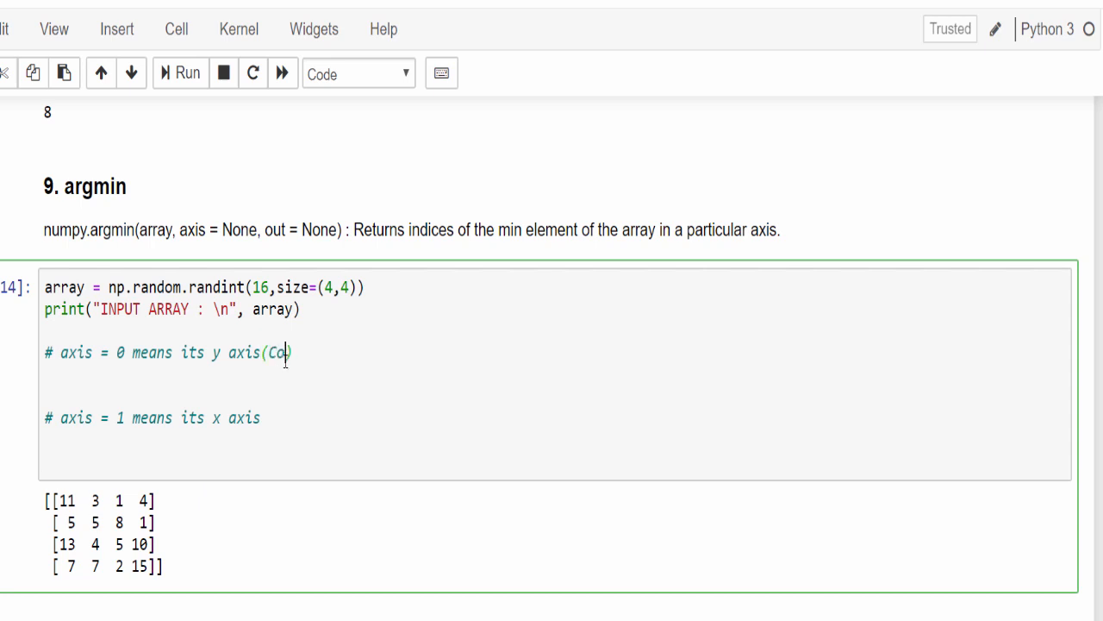
text(lumn wise)
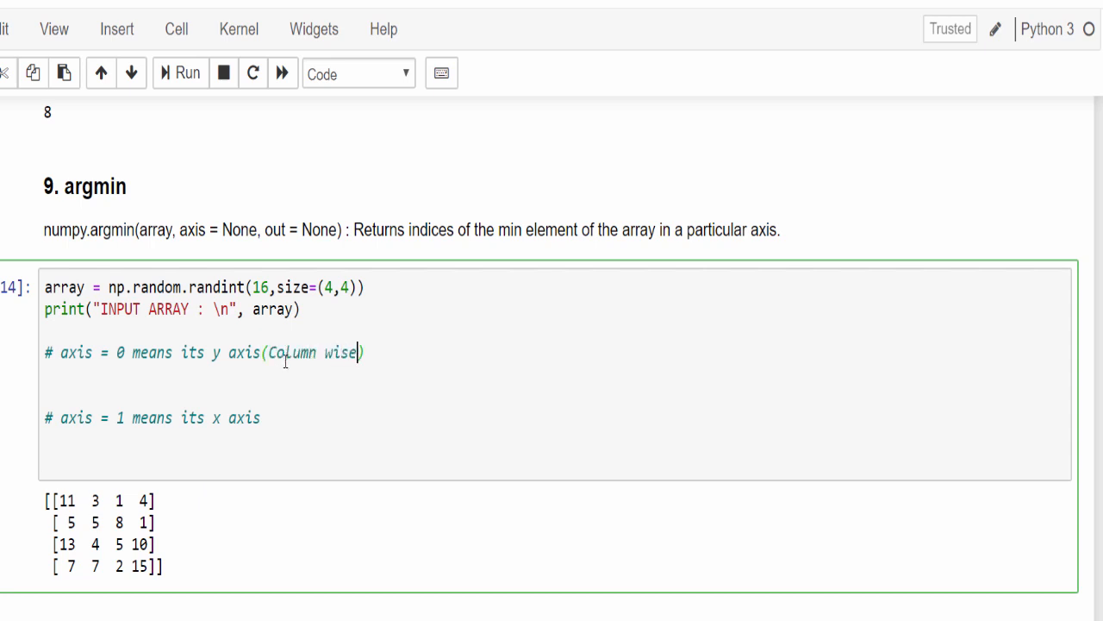
text((Row)
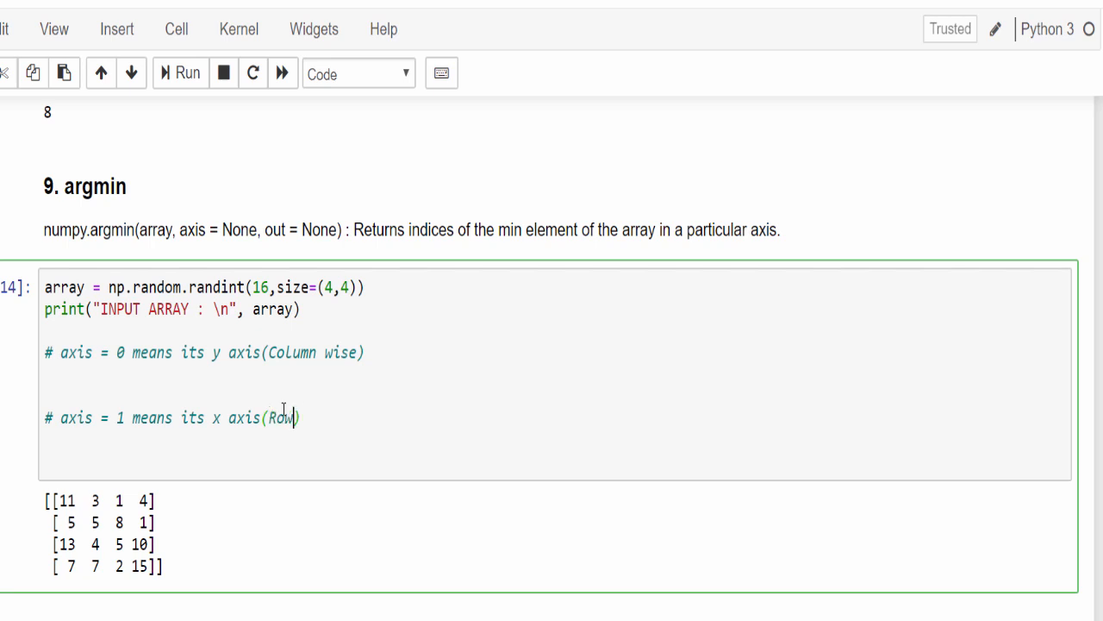
text(wise)
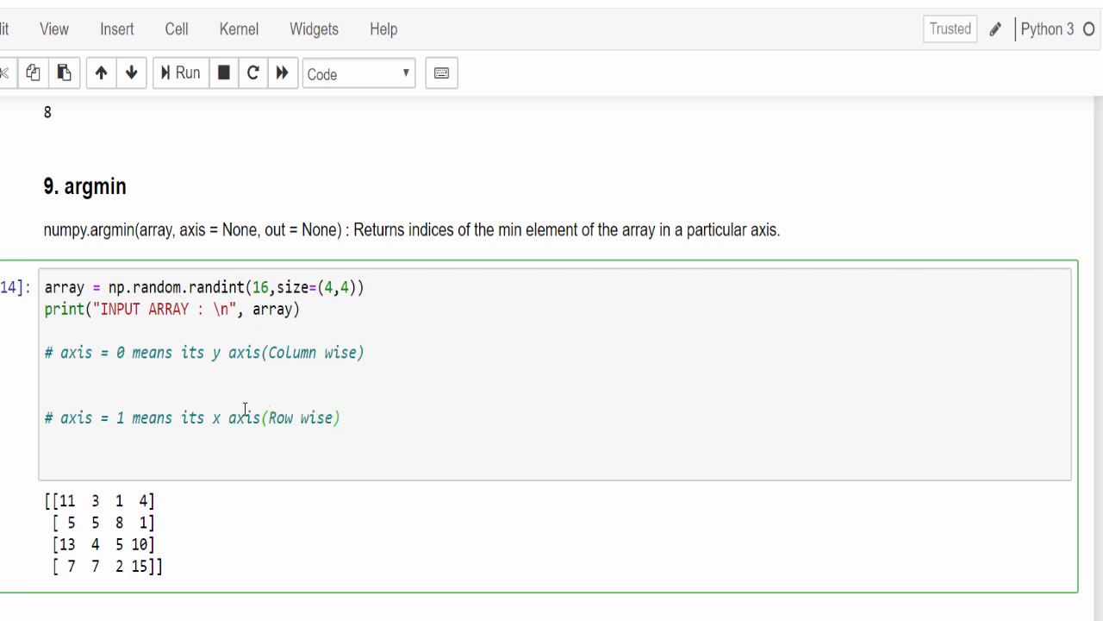
mouse_move(169, 373)
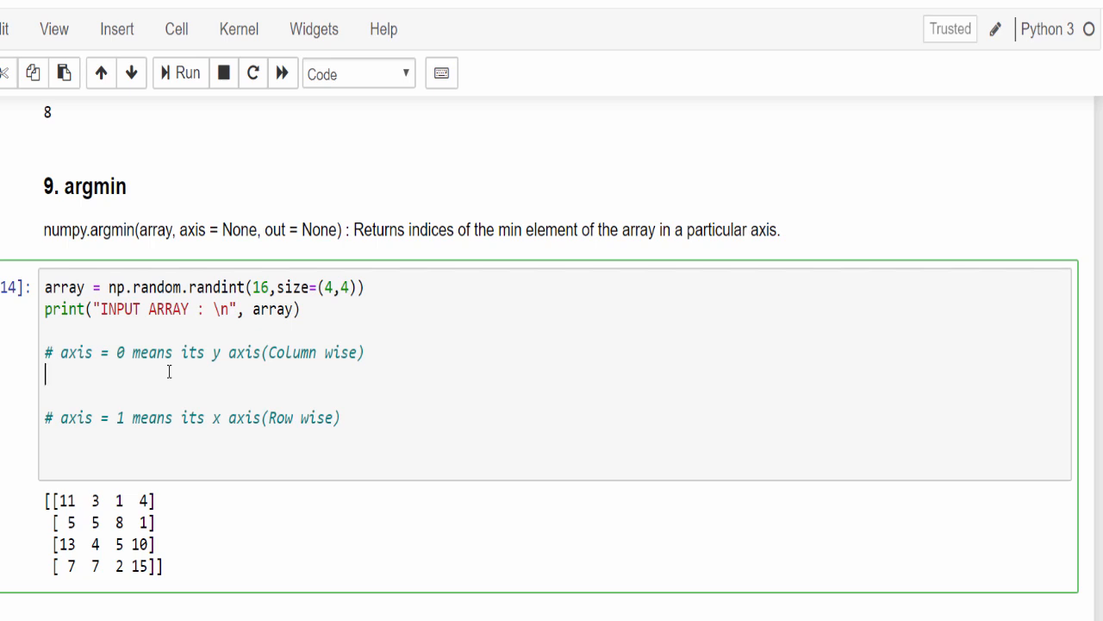
- Add print("Indices of min element in y axis: ", np.argmin(array,axis=0)) and run it
text(print("Indices of min element in y axis: ", ))
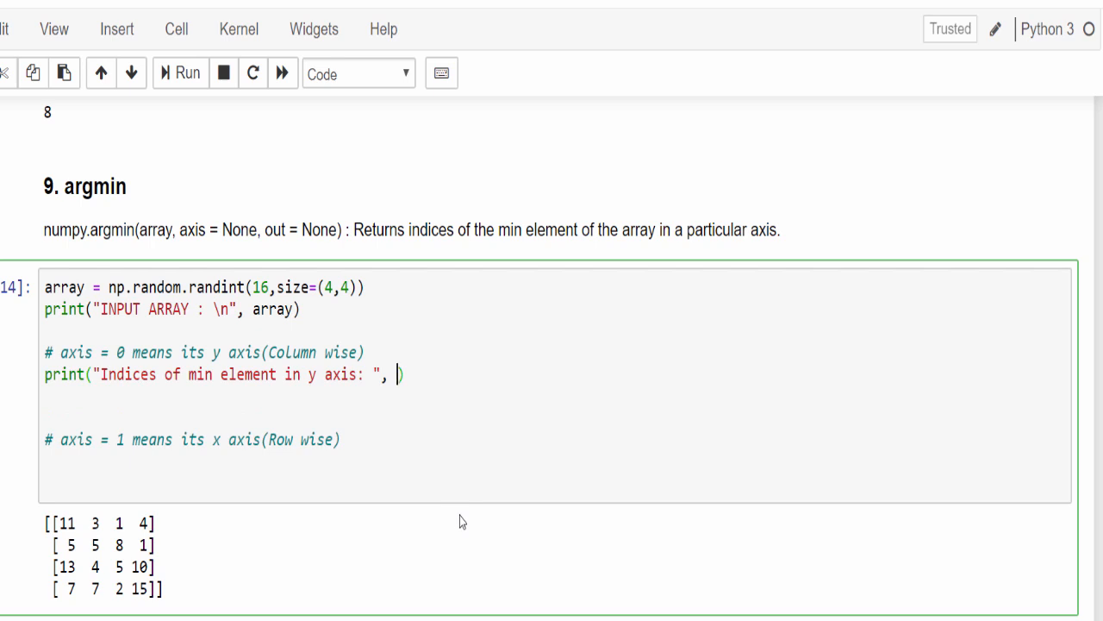
text(no)
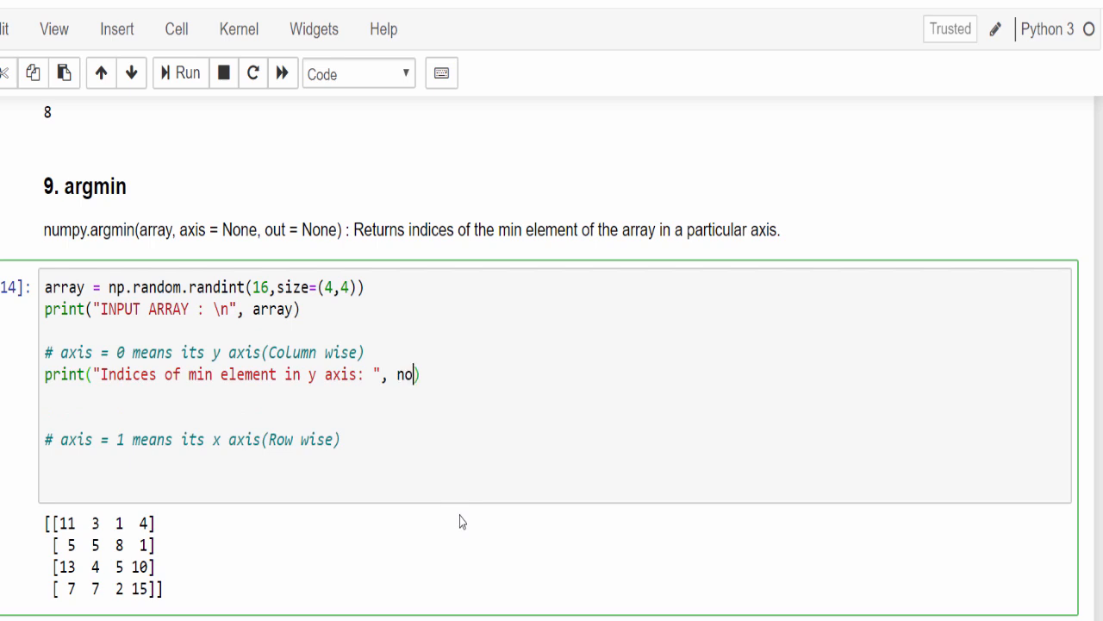
text(p.arg)
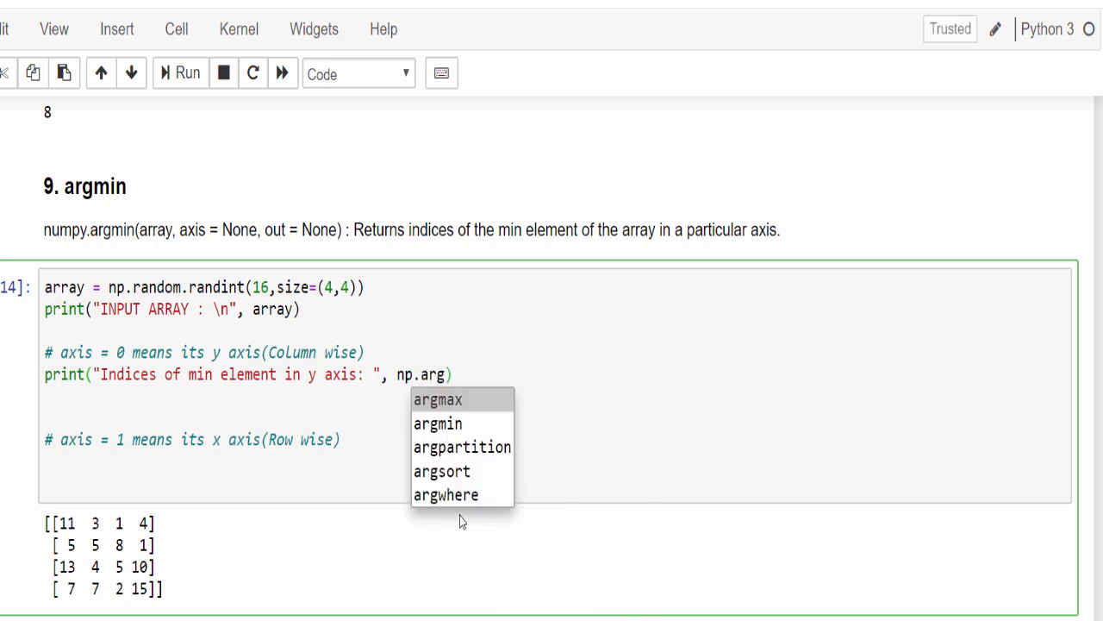
click(438, 424)
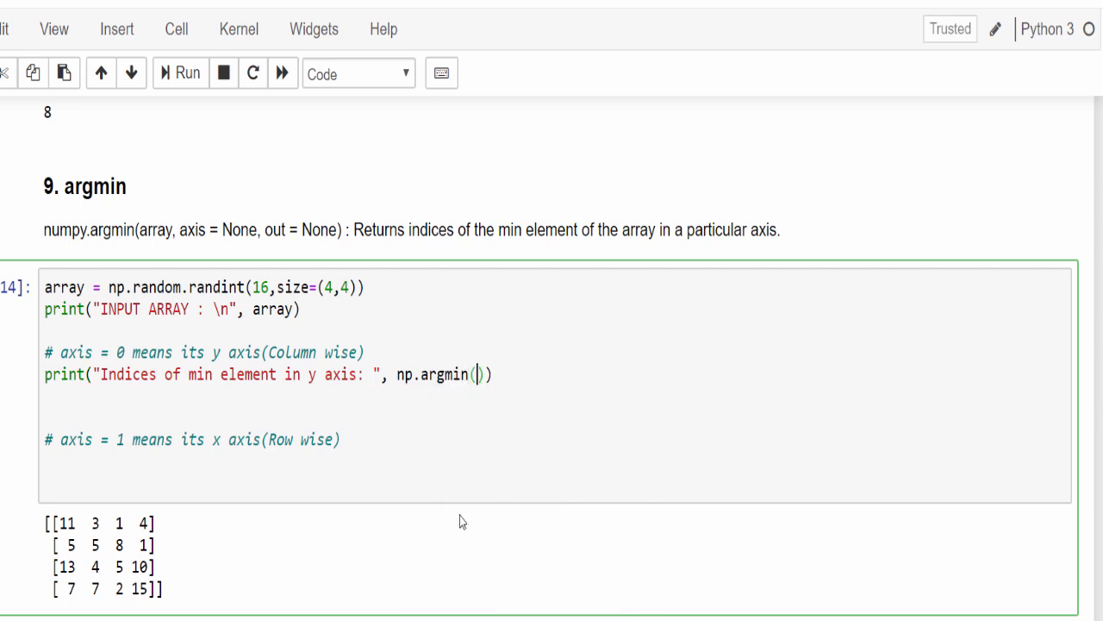
text(array)
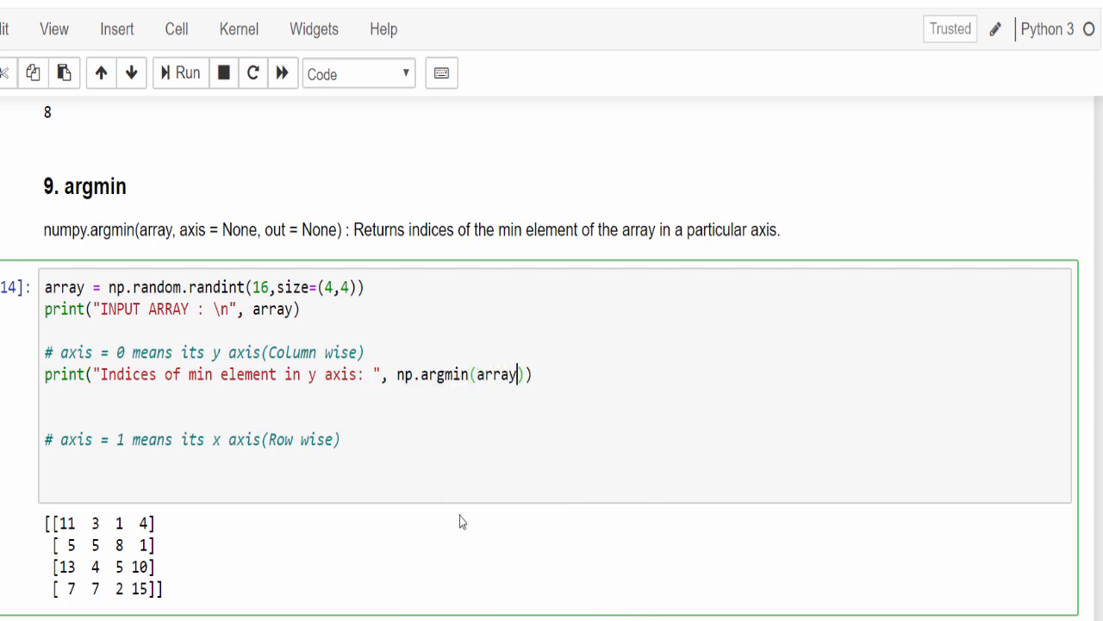
text(,)
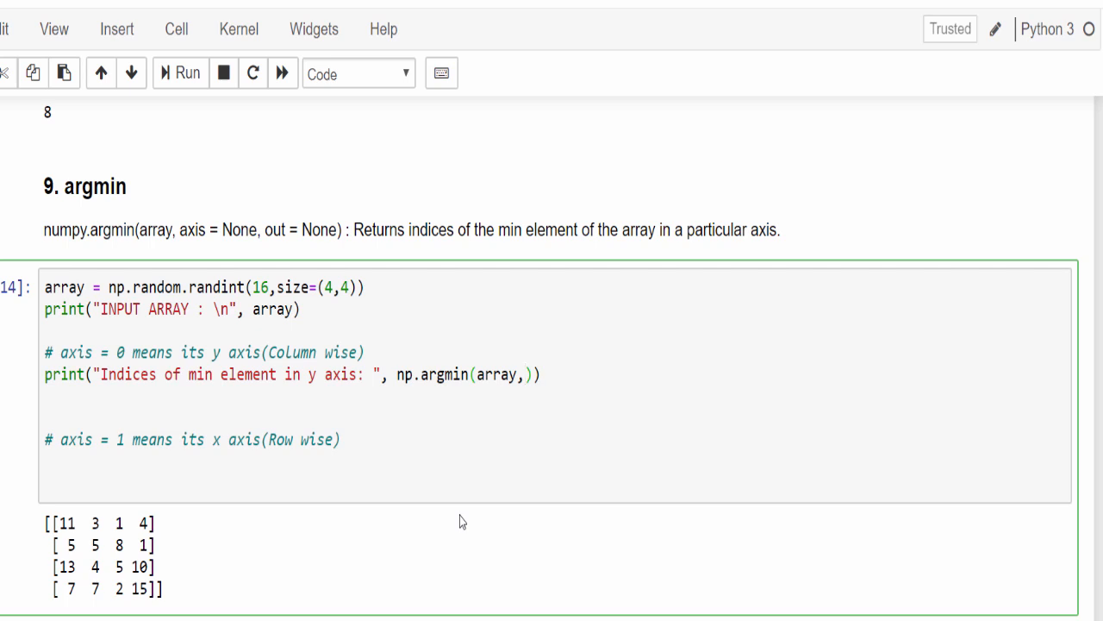
text(axis=)
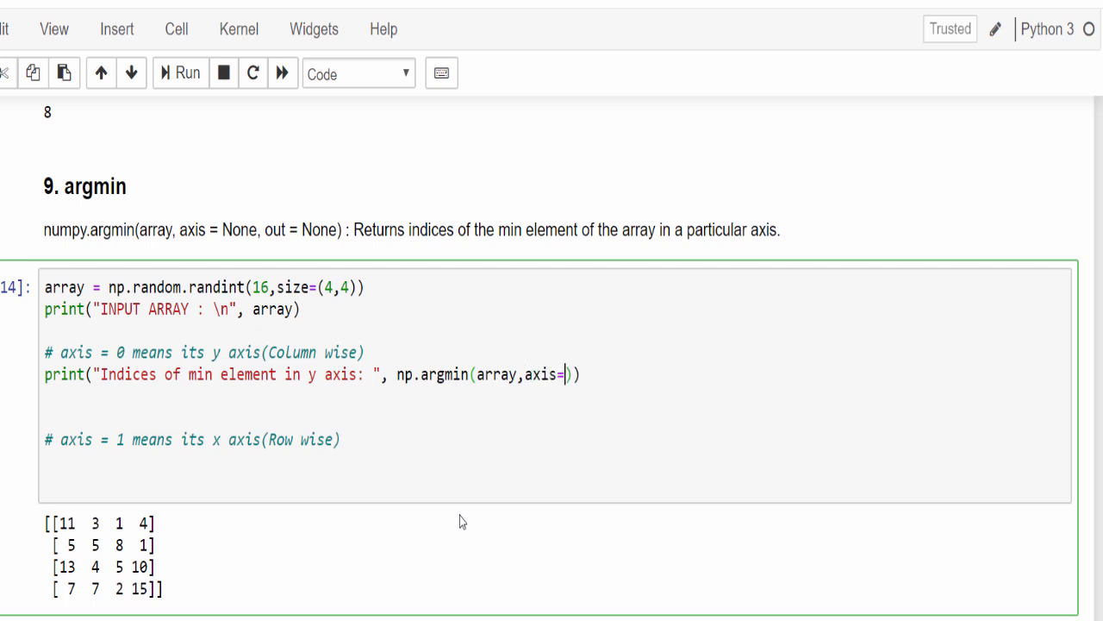
text(0)
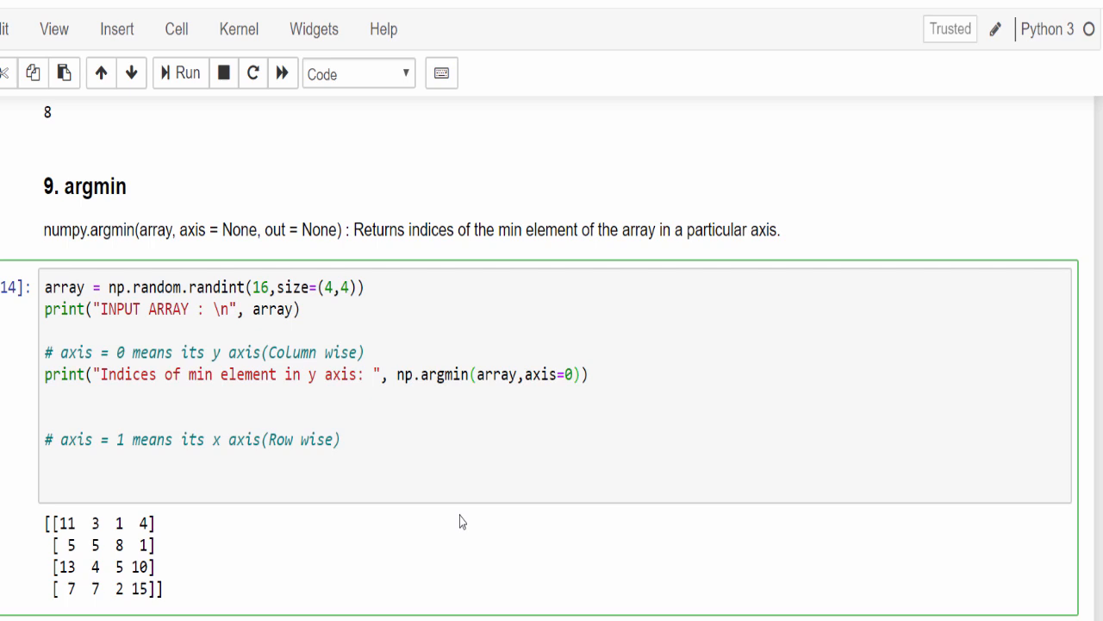
click(181, 72)
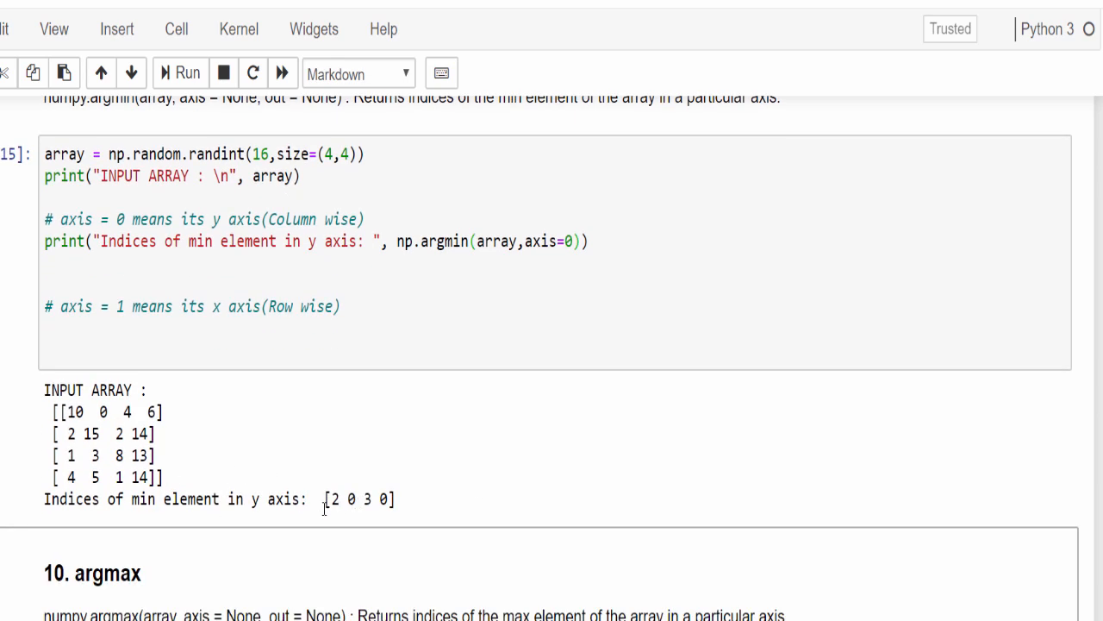
mouse_move(72, 412)
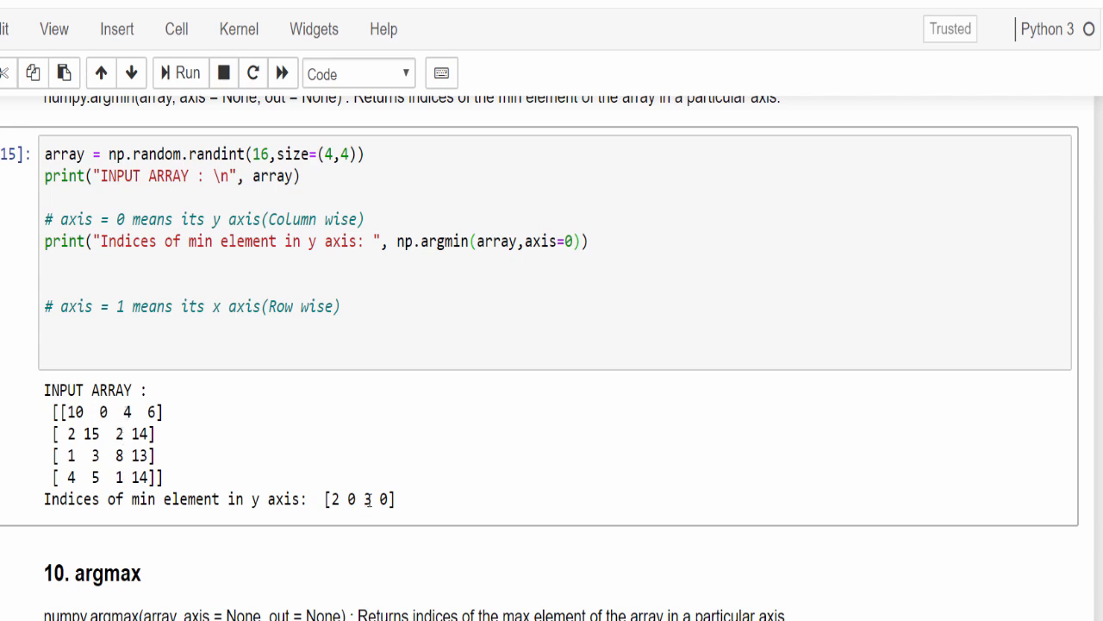
- Highlight the last column-wise minimum index in the [2 0 3 0] output
double_click(152, 410)
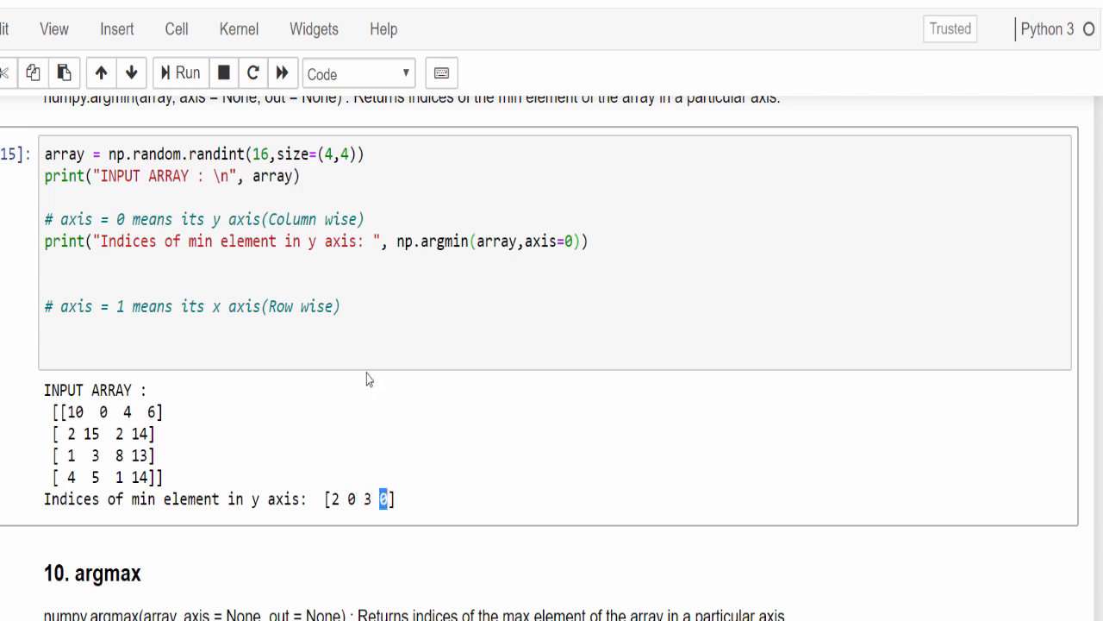
- Add print("Indices of min element in x axix: ", np.argmin(array,axis=1))
text(print("Indices of min element in x axix: ", ))
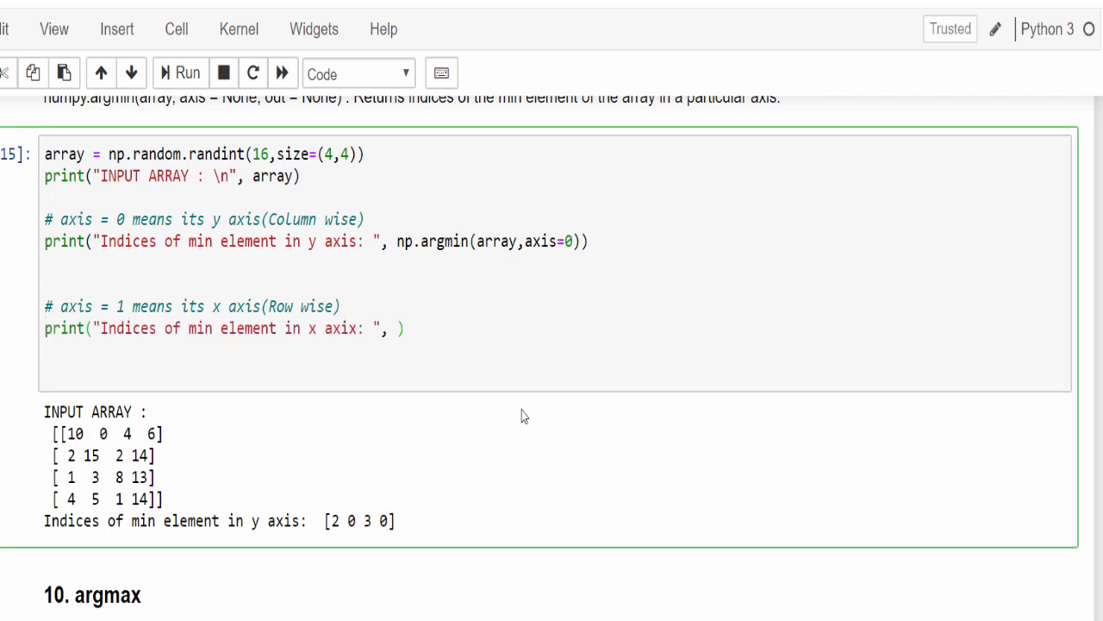
click(395, 328)
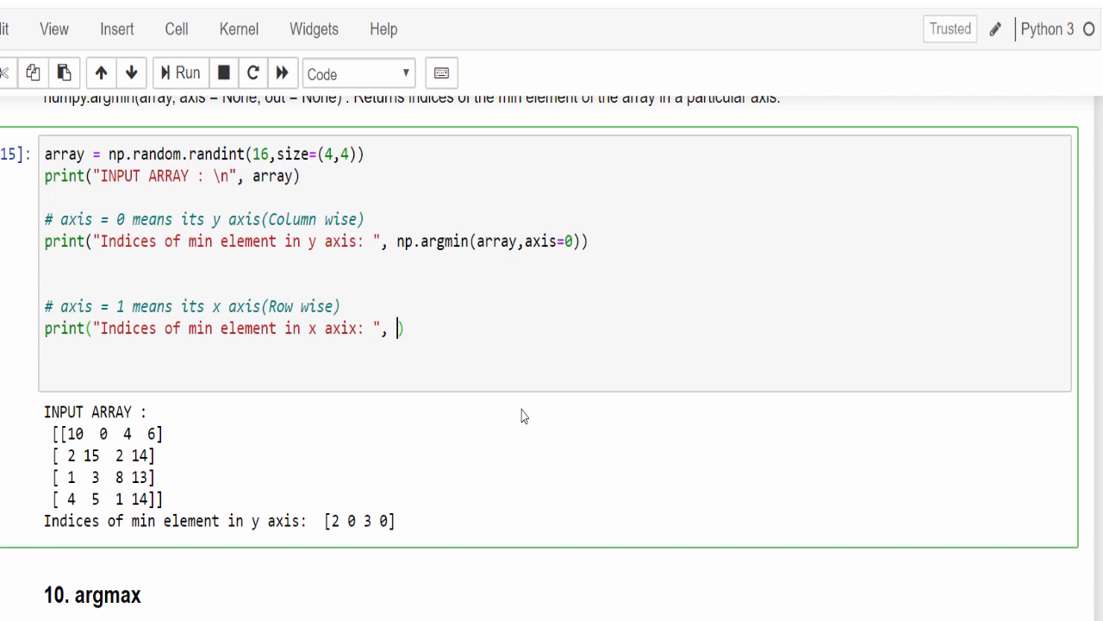
text(np)
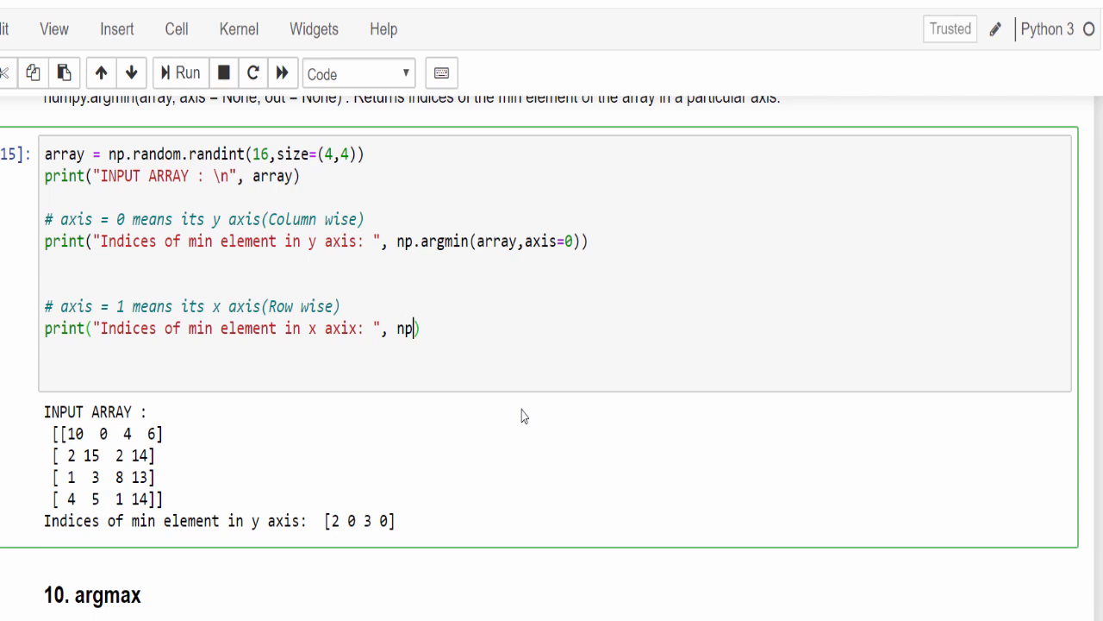
text(argmin)
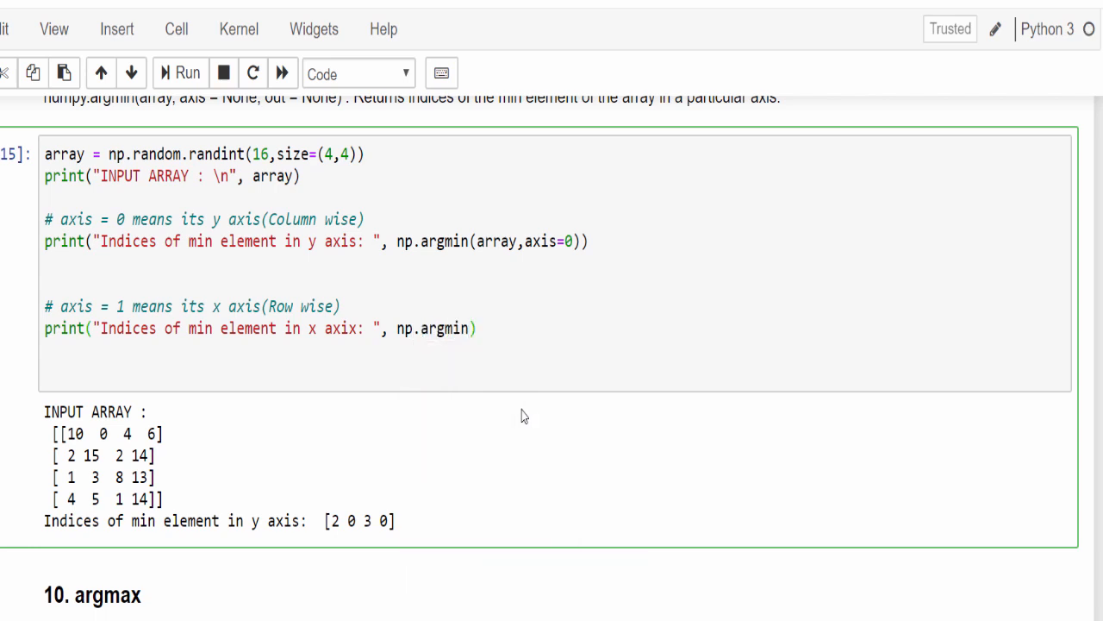
text(array,ax)
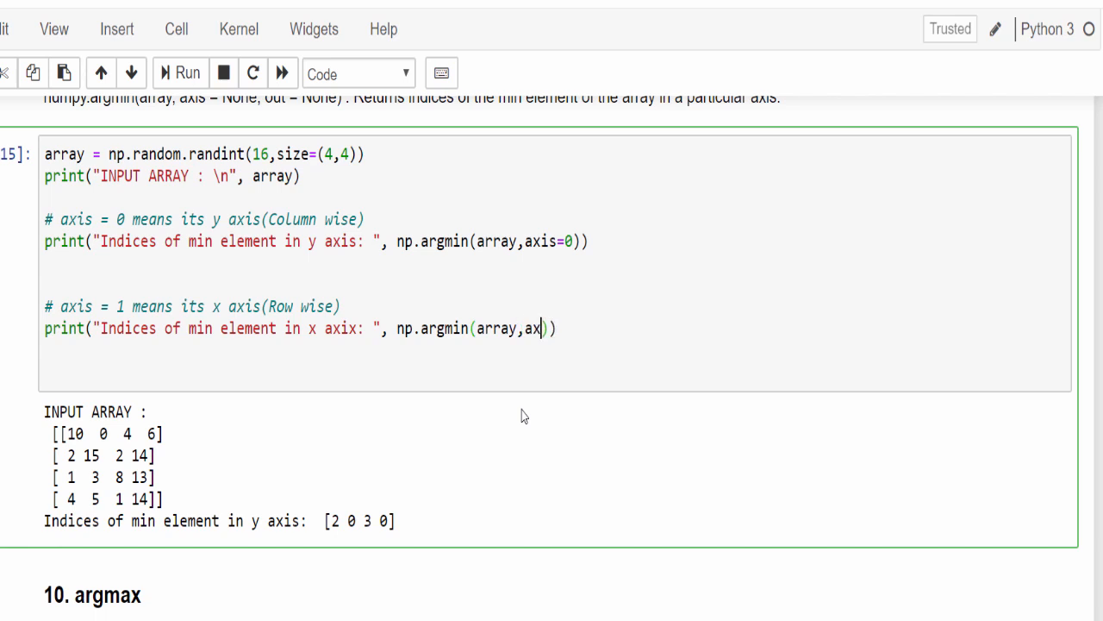
text(is=1)
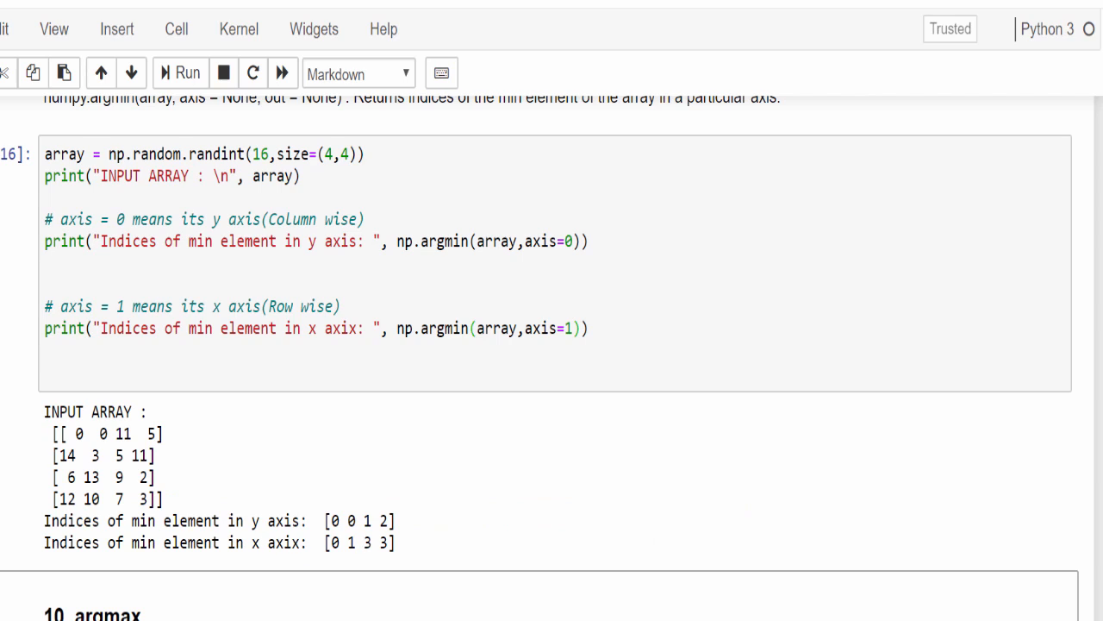
- Highlight the row-wise minimum indices in the [0 1 3 3] output
scroll(down, 3)
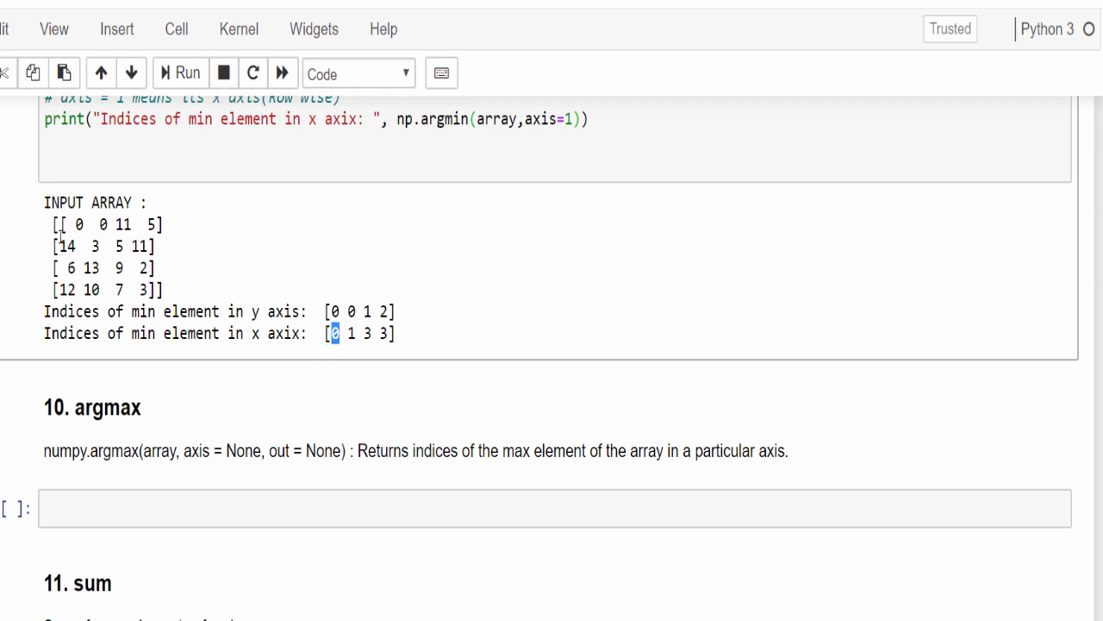
drag(69, 224, 162, 224)
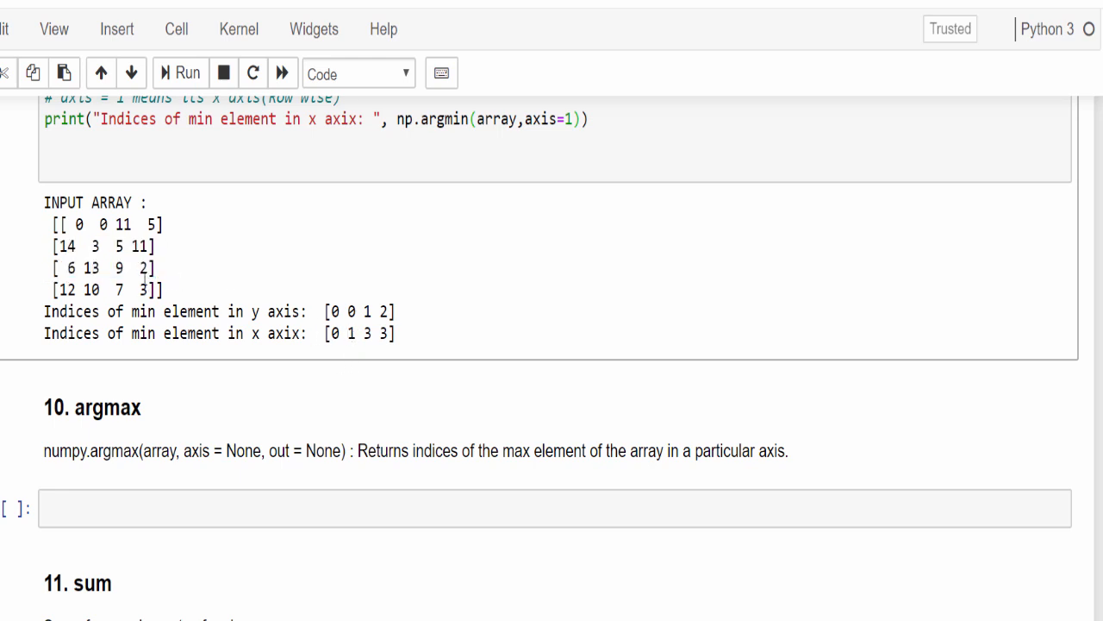
mouse_move(362, 336)
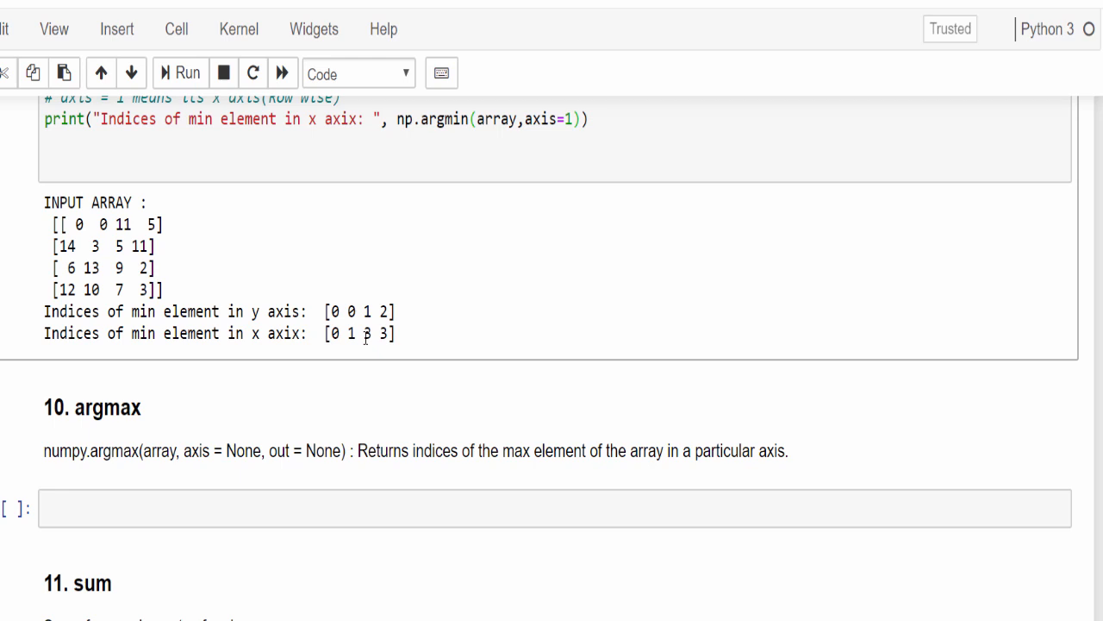
double_click(368, 335)
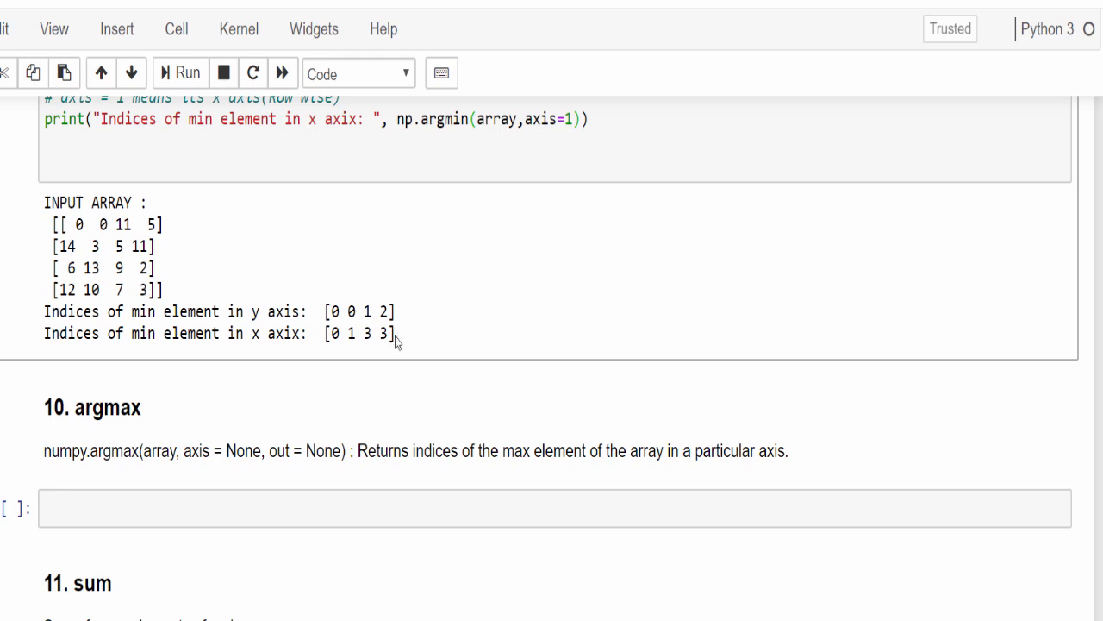
double_click(383, 333)
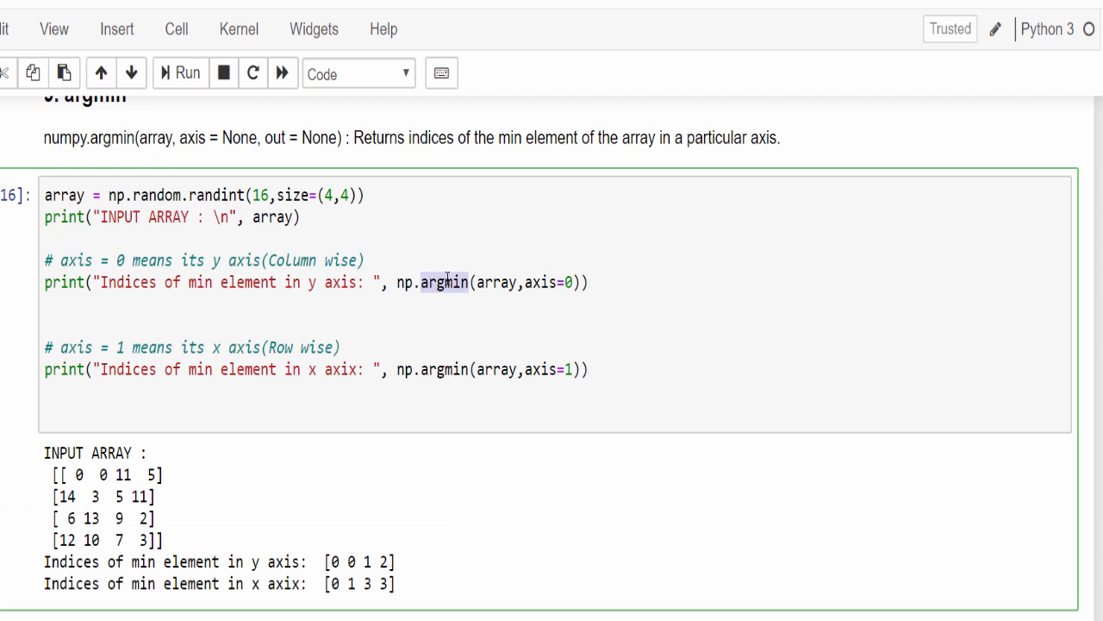
mouse_move(324, 334)
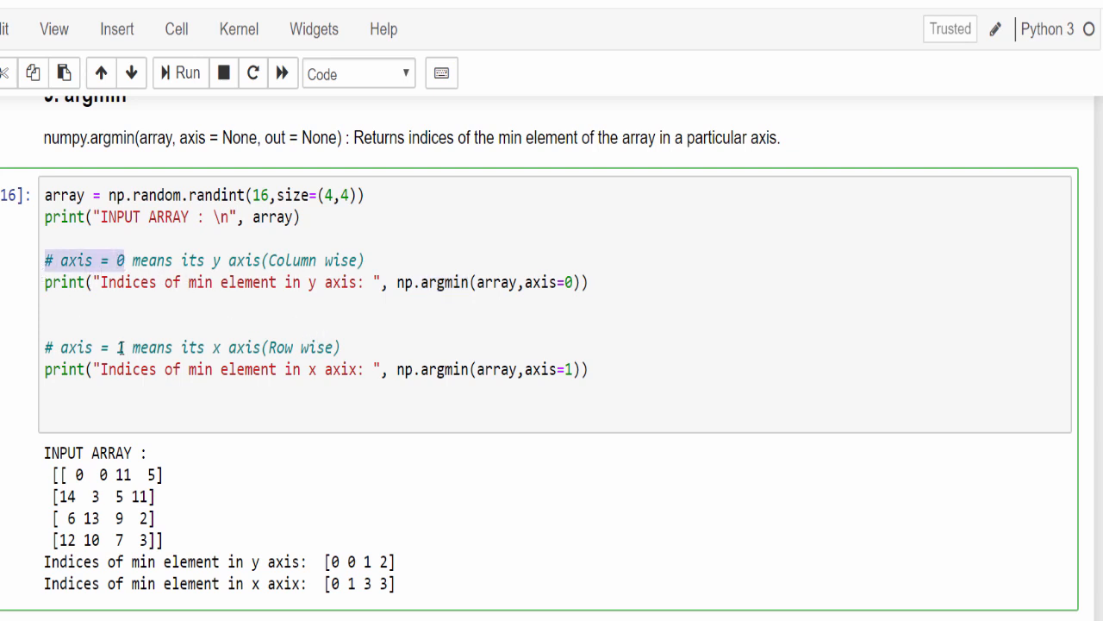
- Highlight 'x axis' and 'wise' in the Row wise comment
double_click(322, 348)
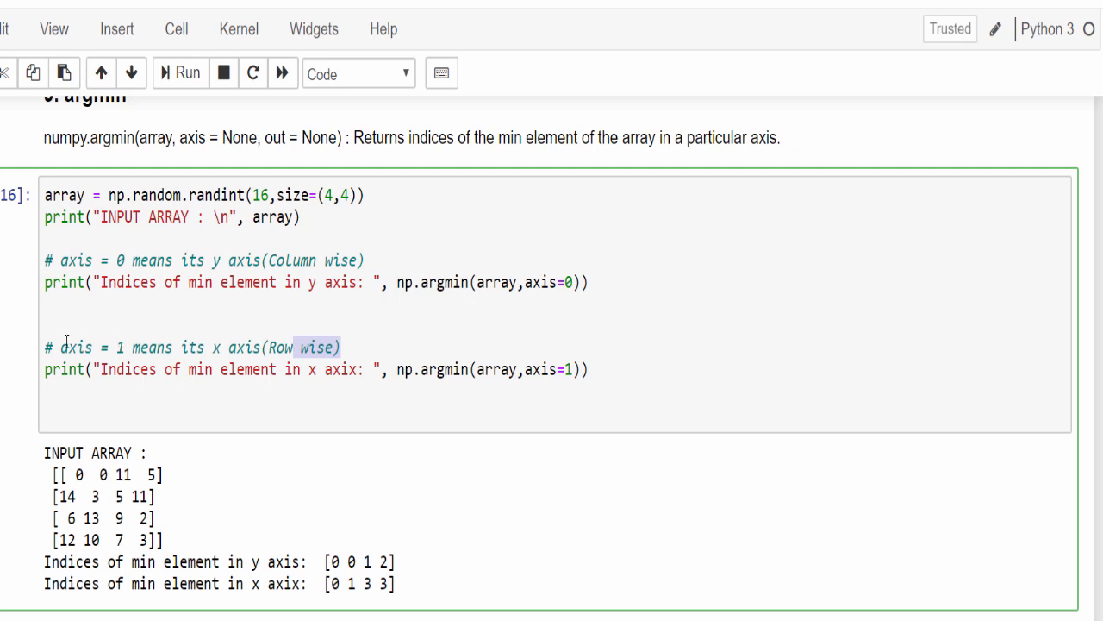
click(576, 341)
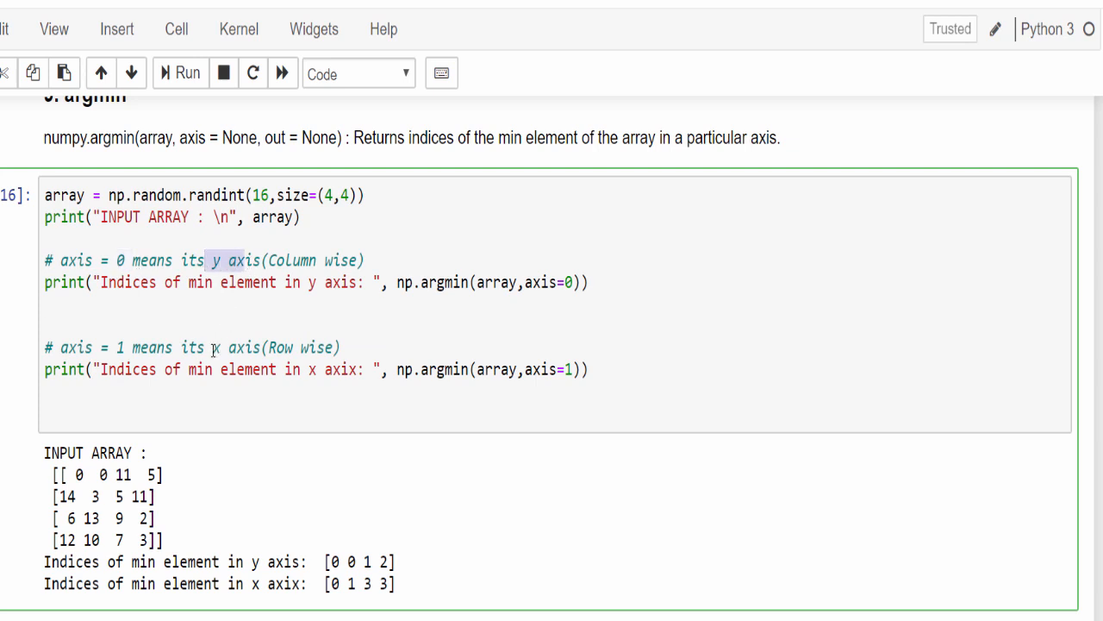
double_click(218, 348)
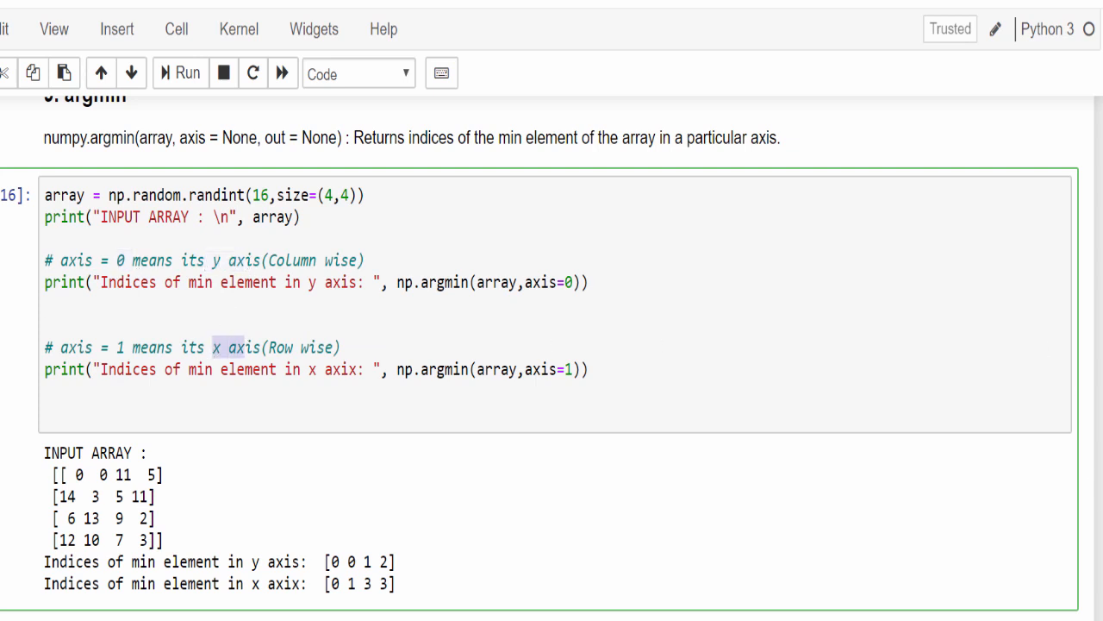
- Scroll down to the '10. argmax' code cell
scroll(down, 3)
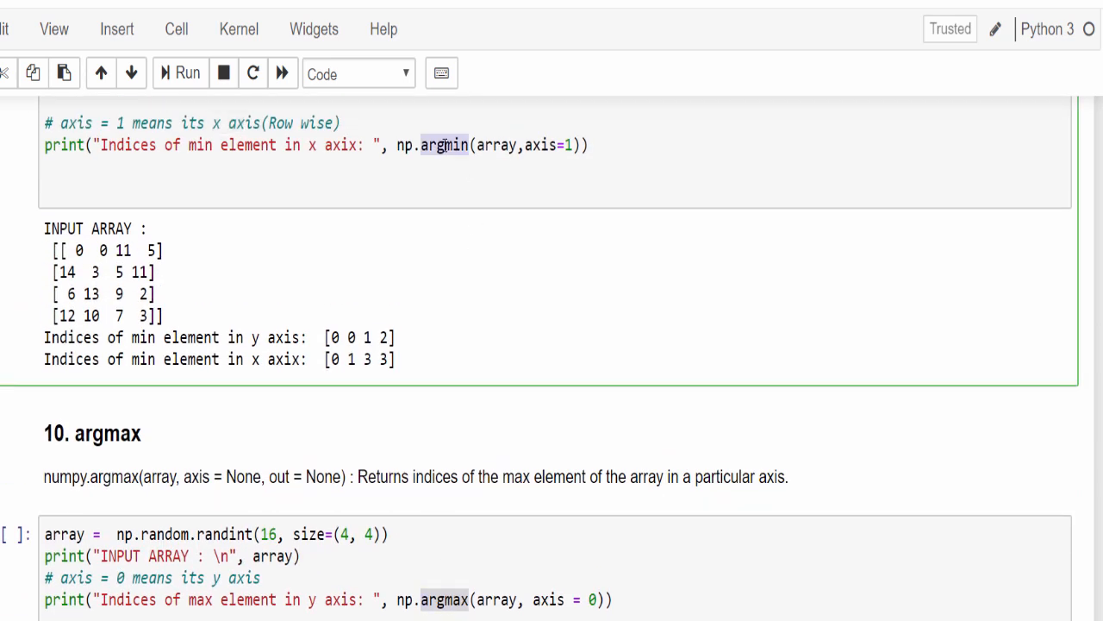
scroll(down, 3)
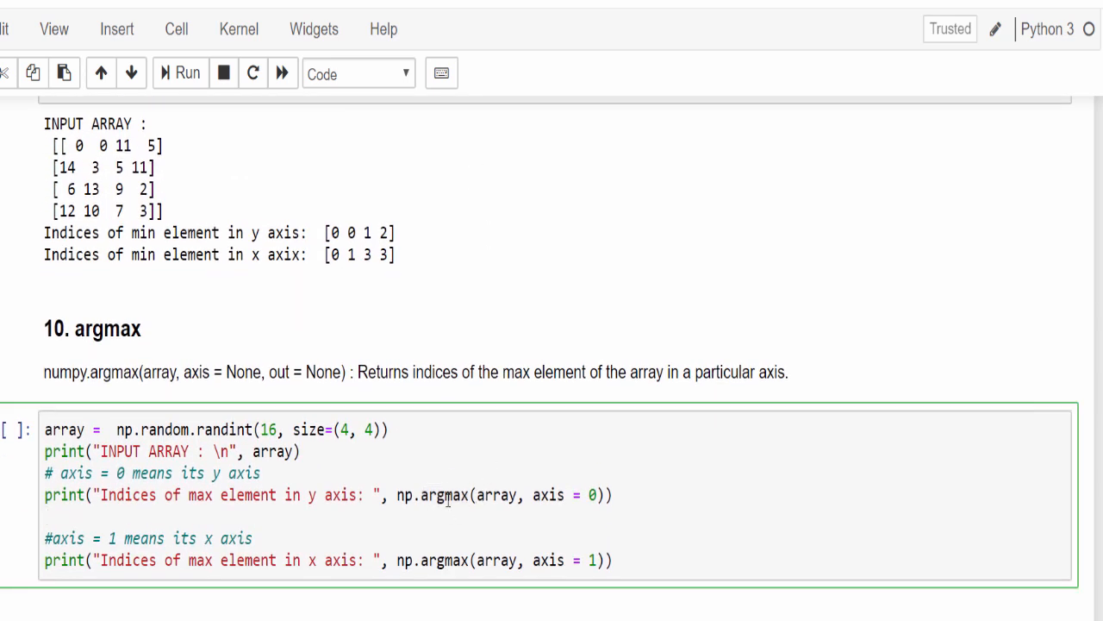
scroll(down, 3)
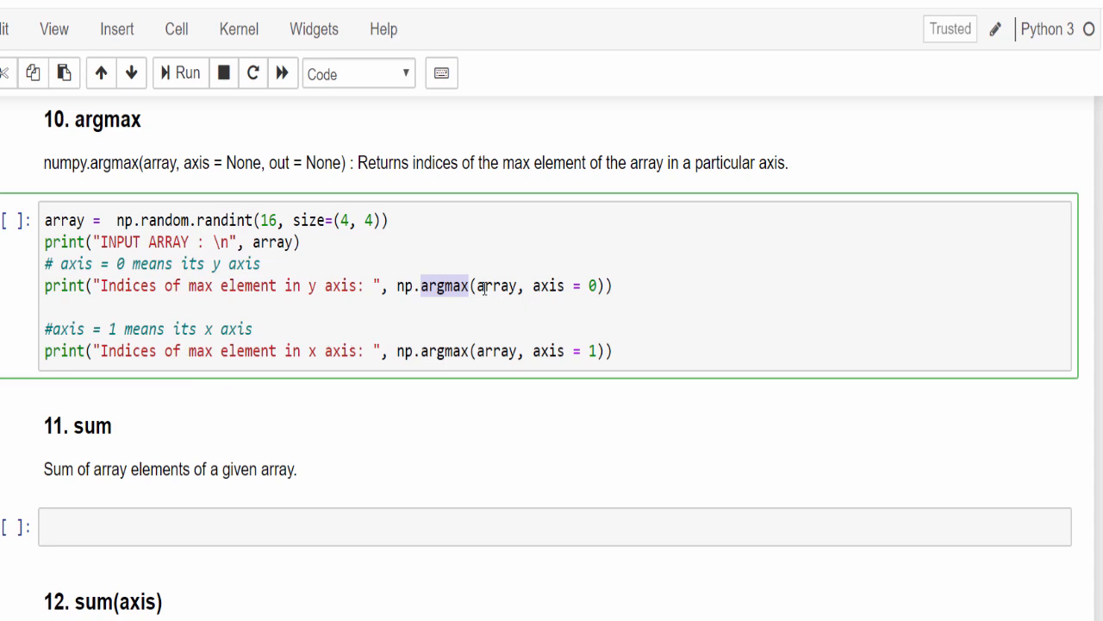
mouse_move(462, 200)
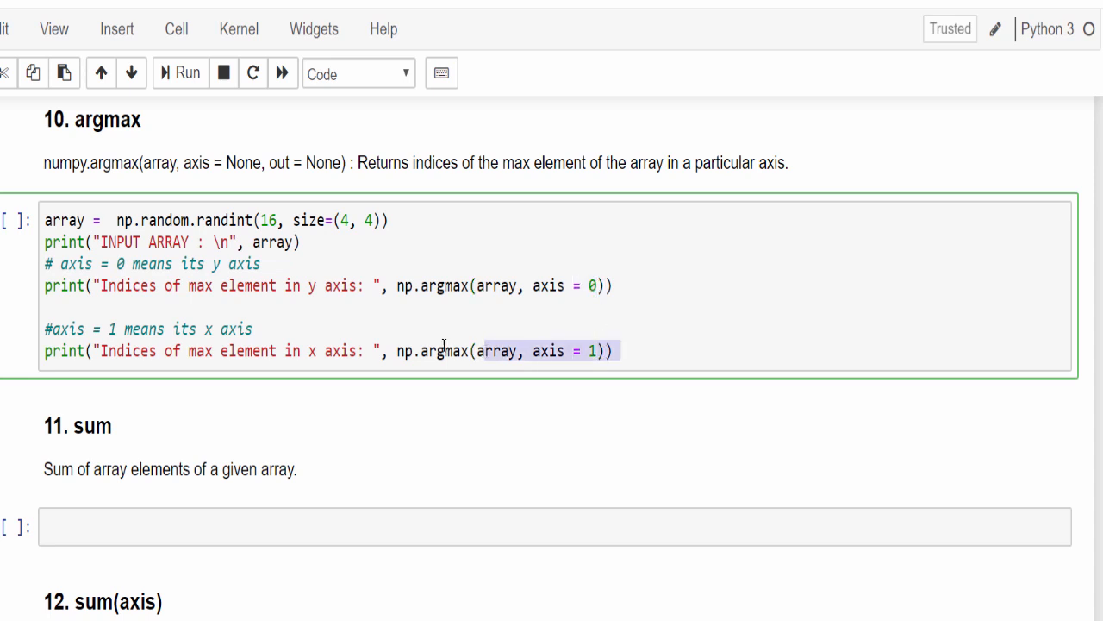
- Run the argmax cell to print max indices [3 1 1 2] and [1 1 2 0], inspecting values 12 and 10 in the array
click(179, 72)
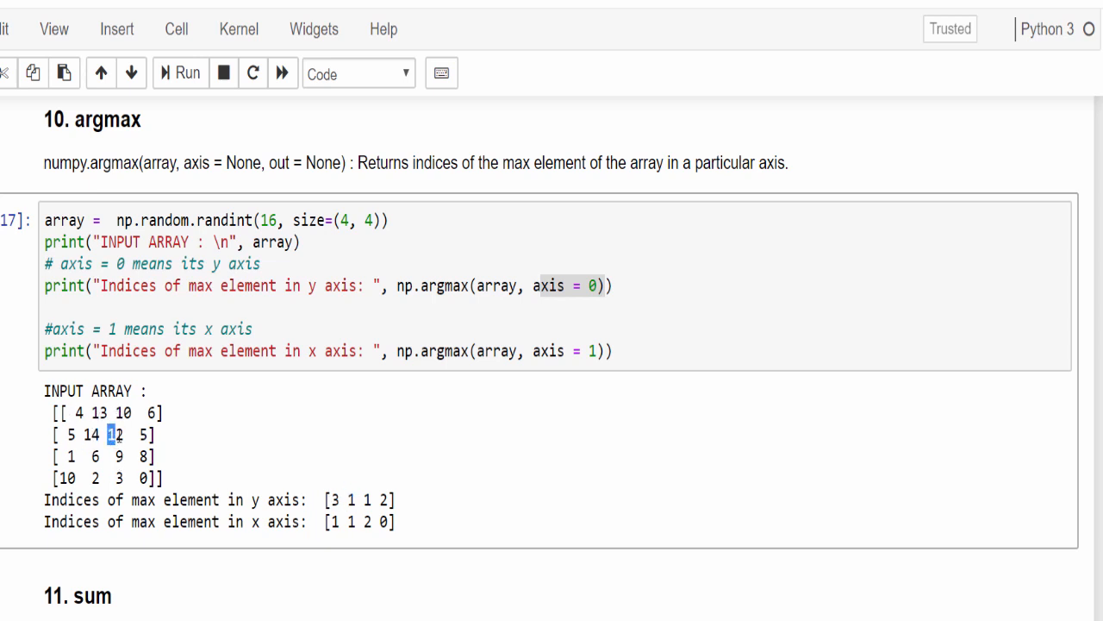
double_click(110, 432)
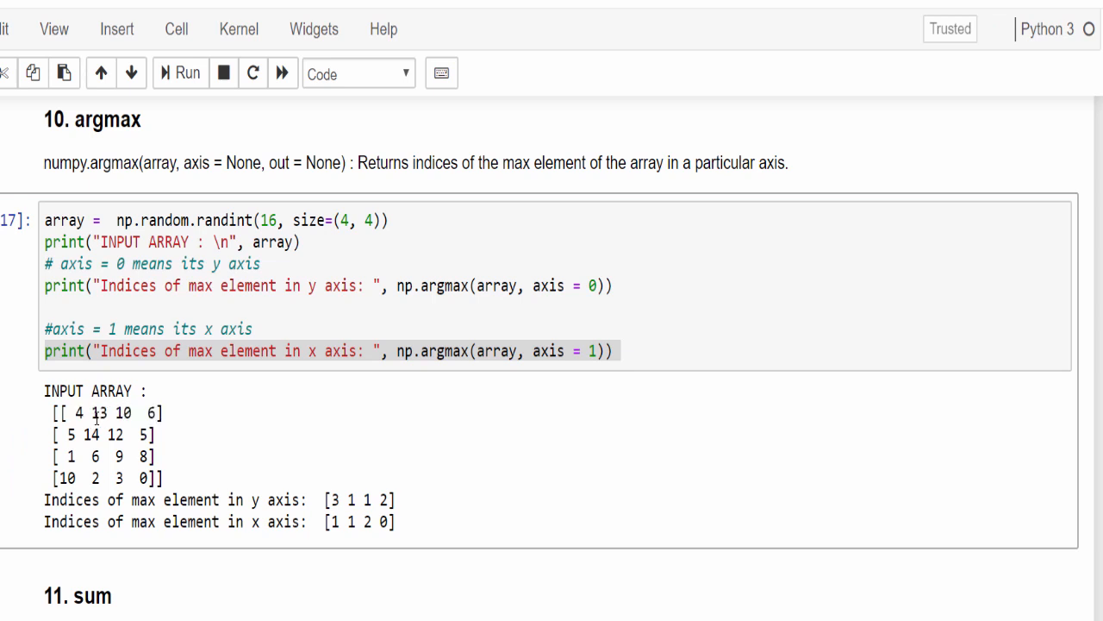
double_click(100, 410)
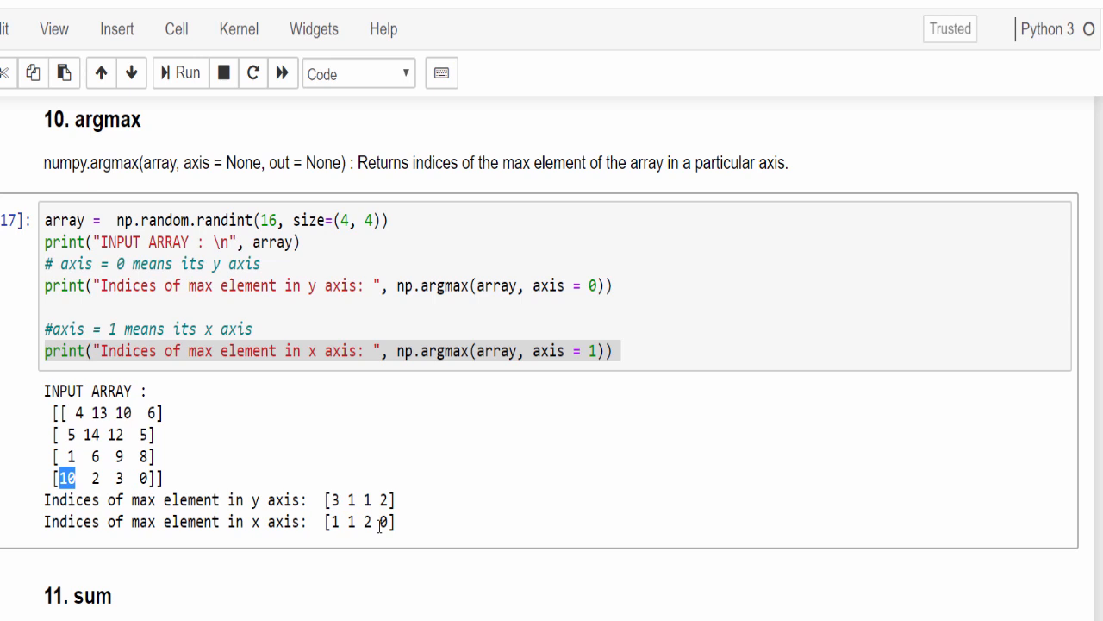
scroll(down, 3)
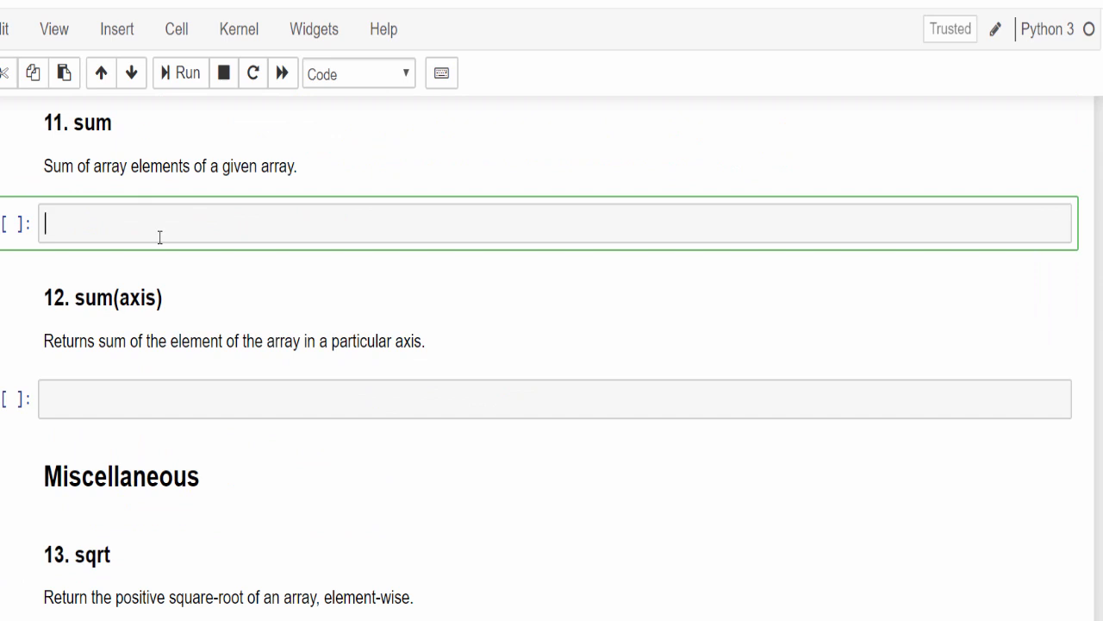
- Enter a = np.arange(5) in the sum cell and begin editing its code to print [0 1 2 3 4]
text(a = np.arange(5))
text(print(a))
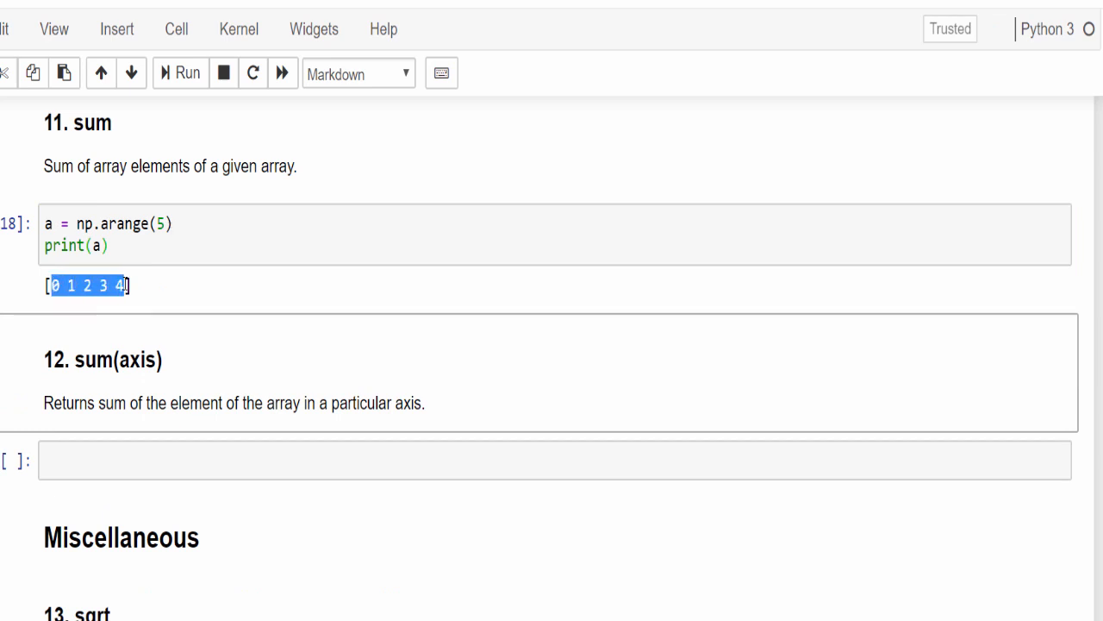
click(78, 243)
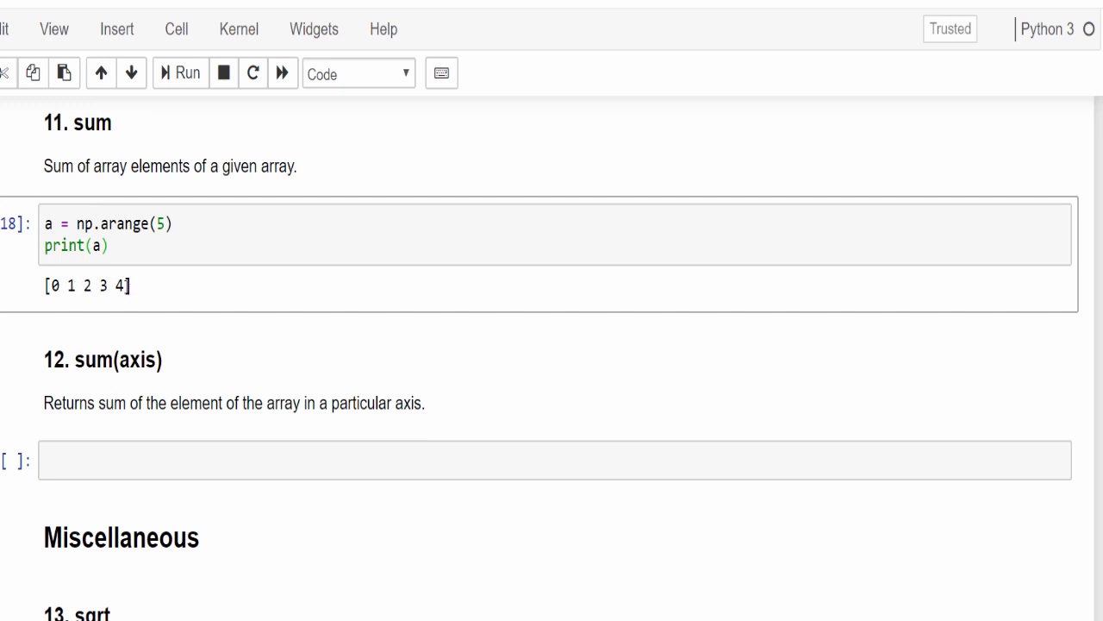
double_click(86, 287)
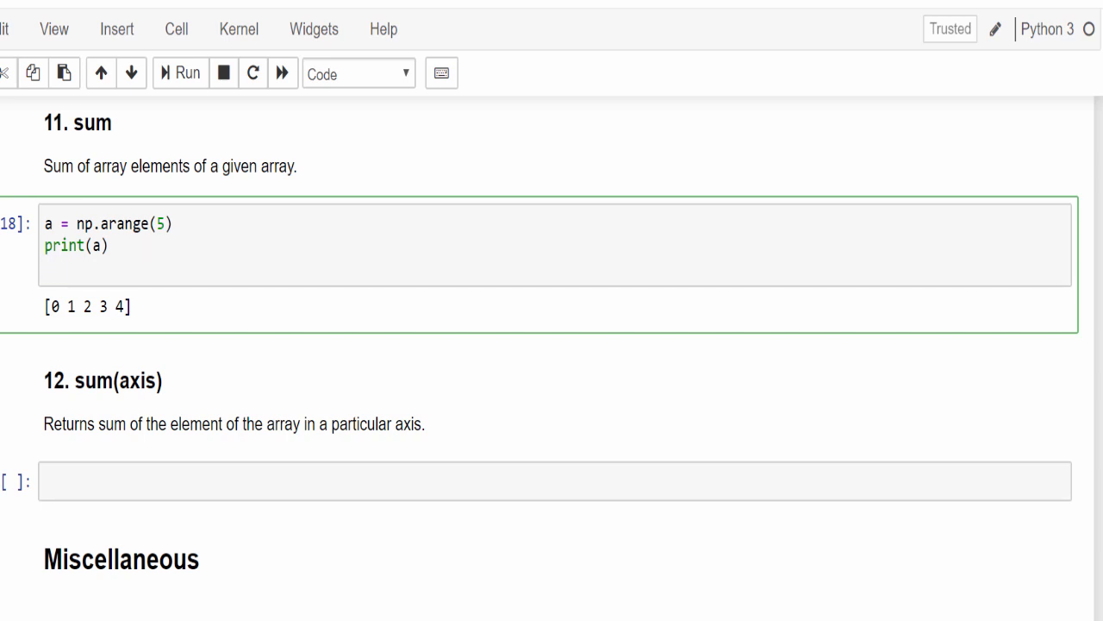
- Add print("Sum of array", sum(a)) so the cell outputs Sum of array 10
text(print("Sum of array",)
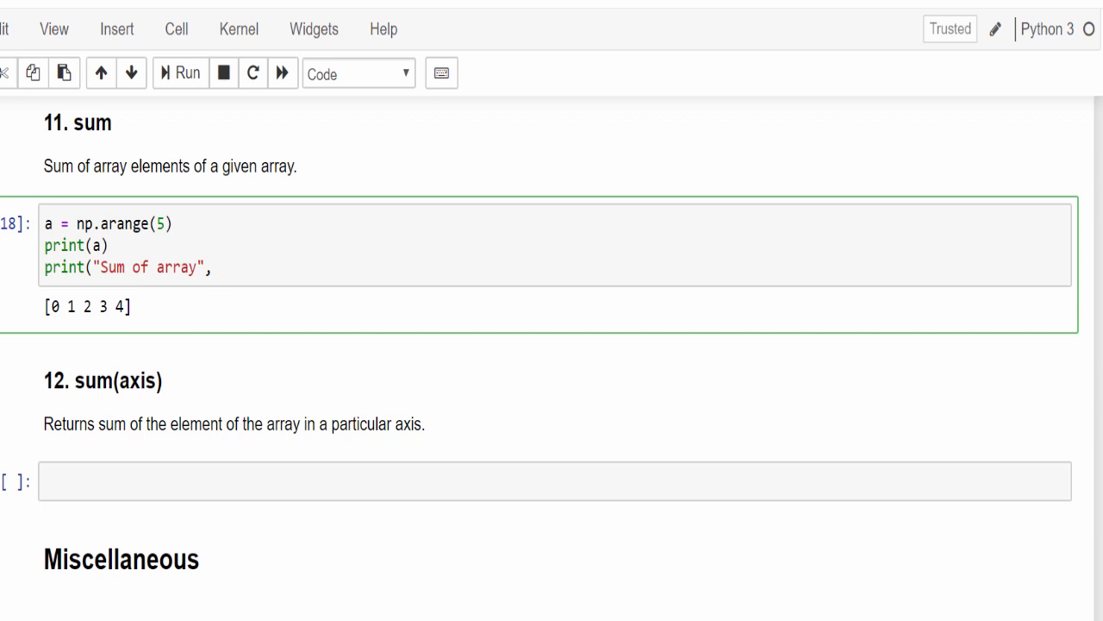
text(sum())
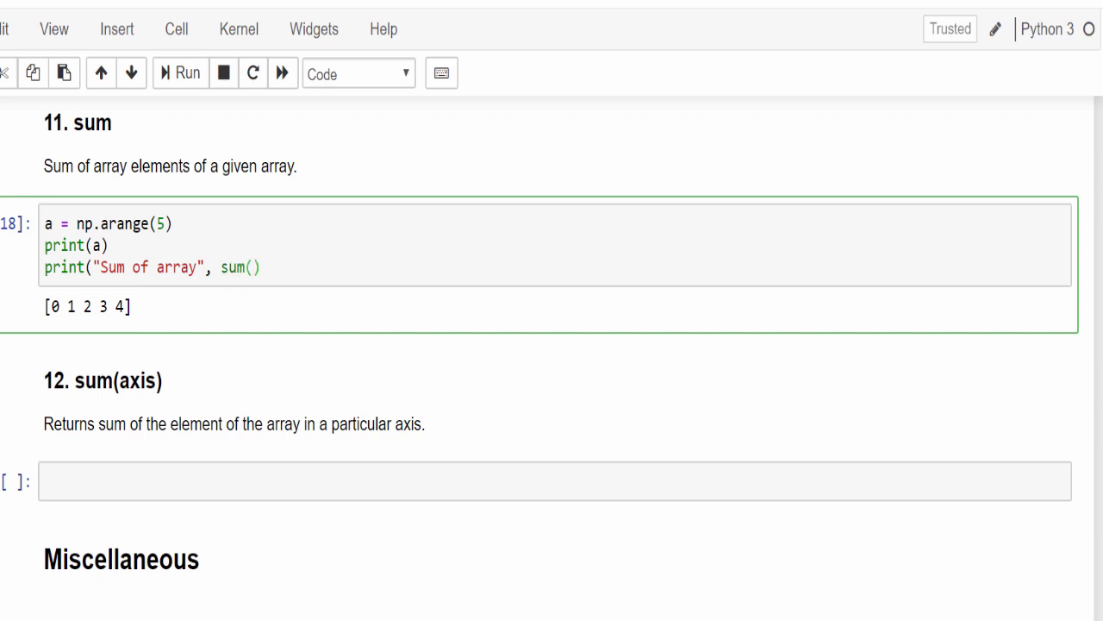
text(a)
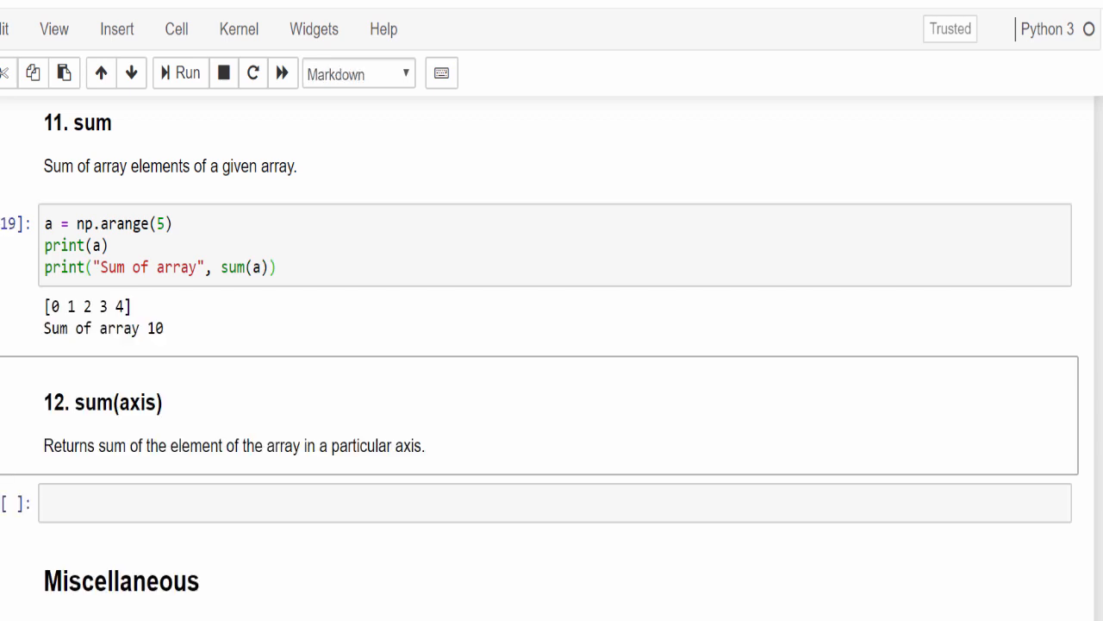
double_click(156, 328)
text(print("Sum of Array Elements in y axis: ", )
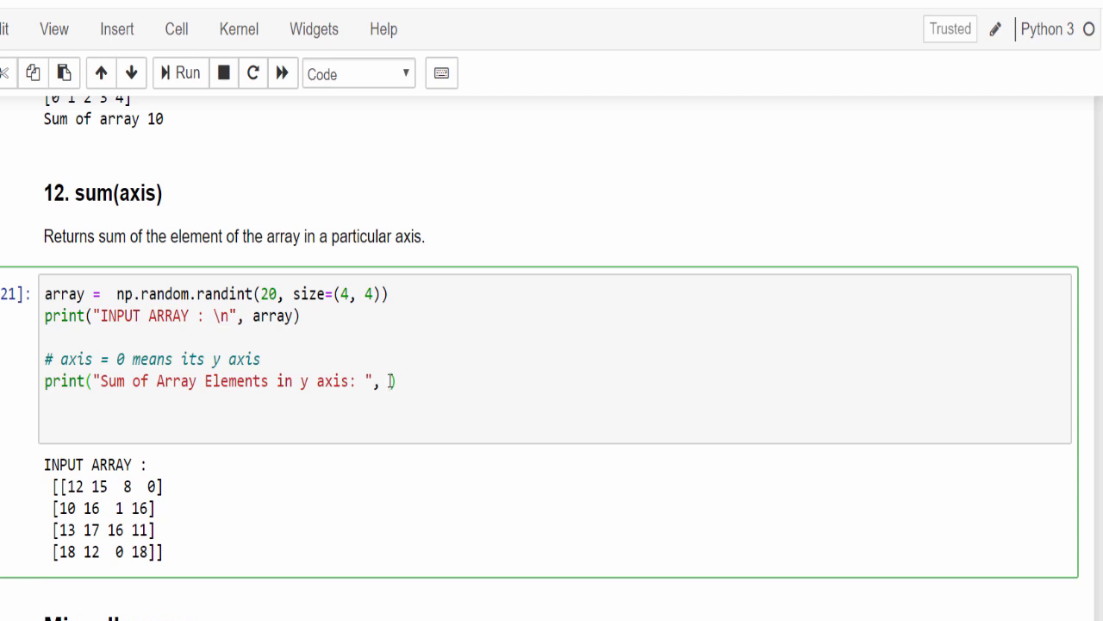
- Write np.sum(array, axis=0) to print column sums [37 41 58 21] of the random 4x4 array
text(np.su)
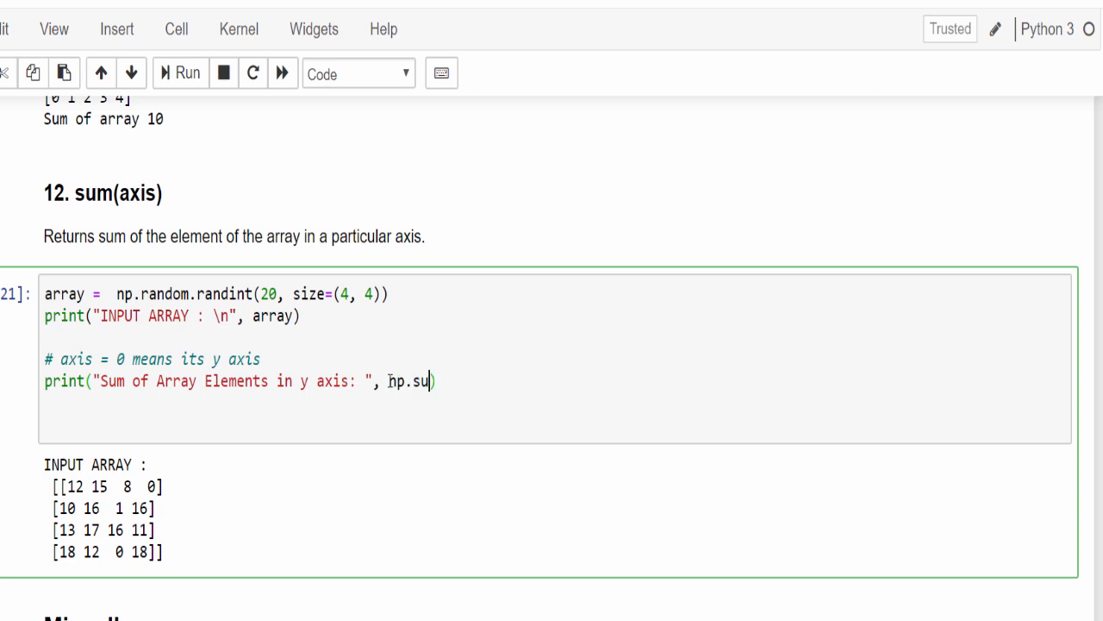
text(m())
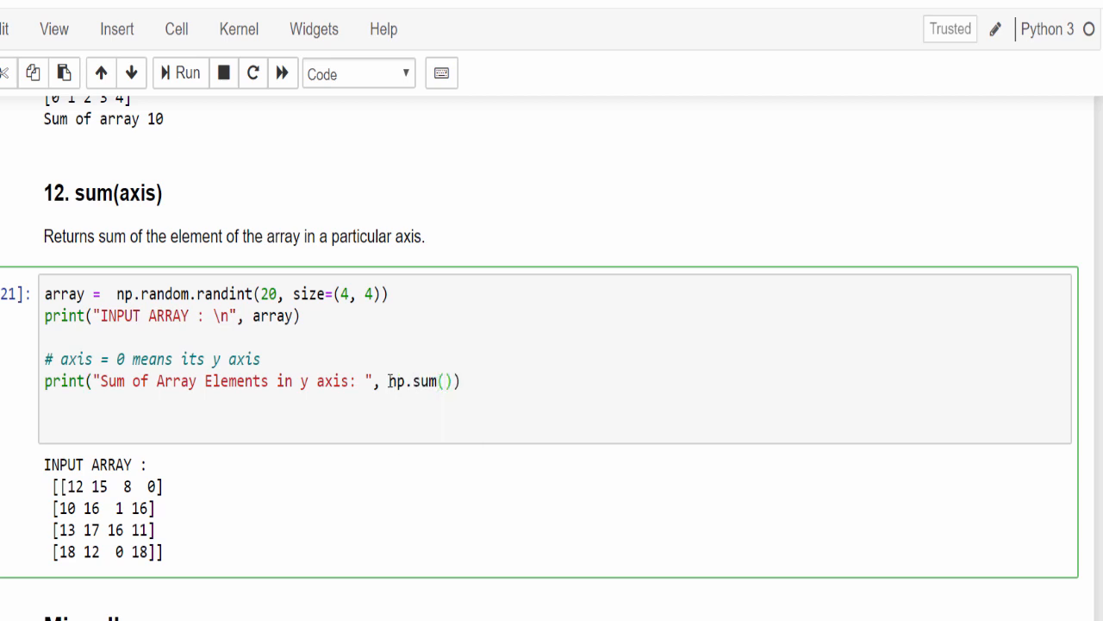
text(array,)
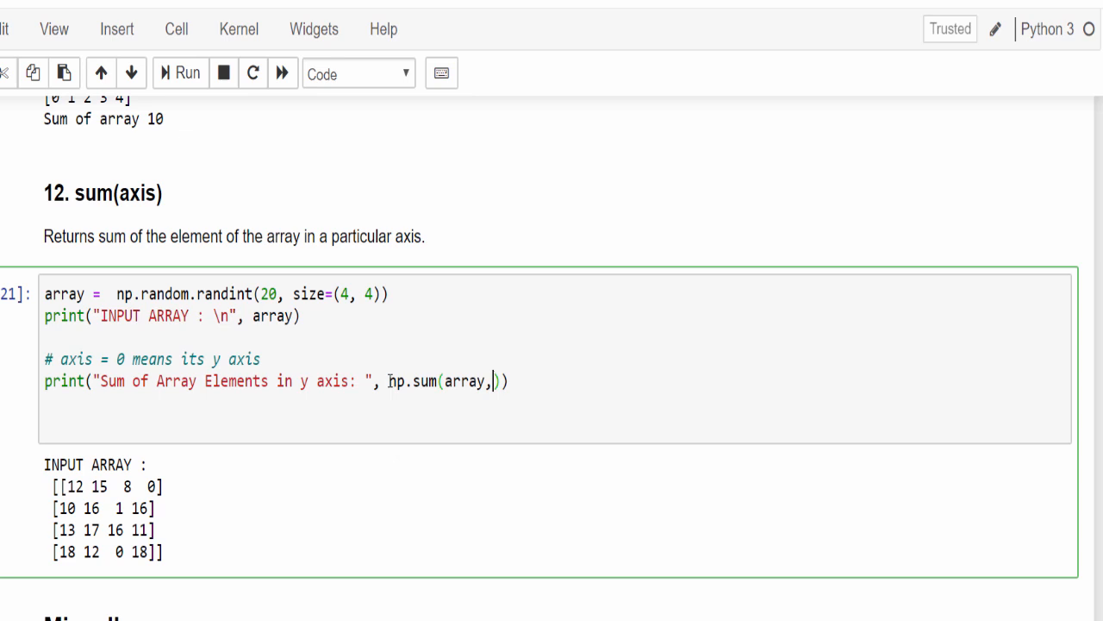
text(axis=0)
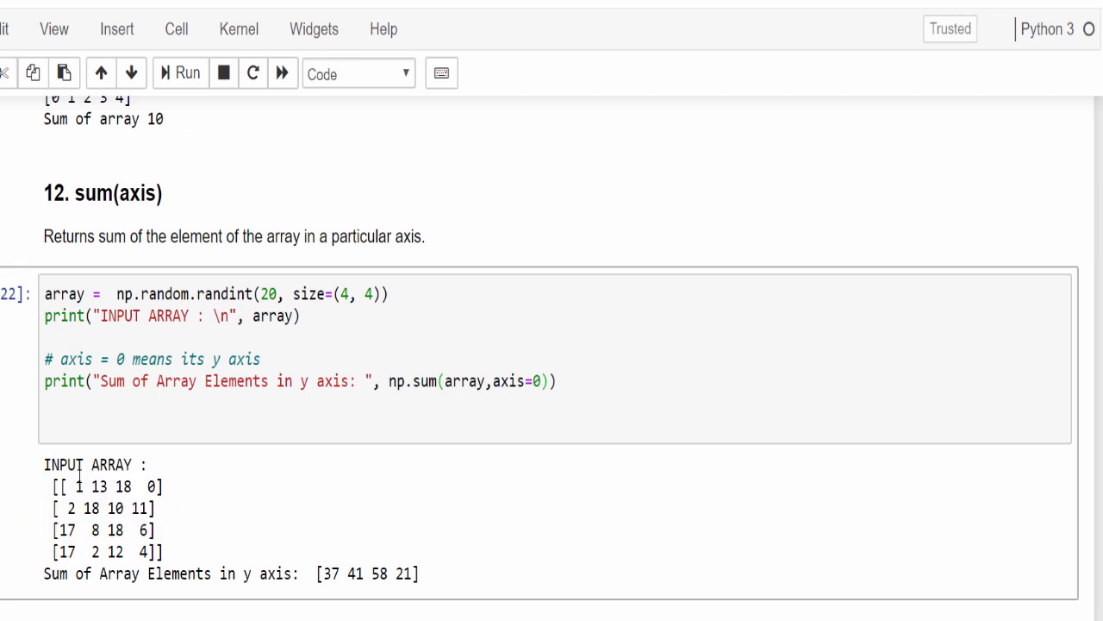
double_click(331, 574)
text(print("Sum of Array Elements in x axix: ", np.sum(array, axis = 1)))
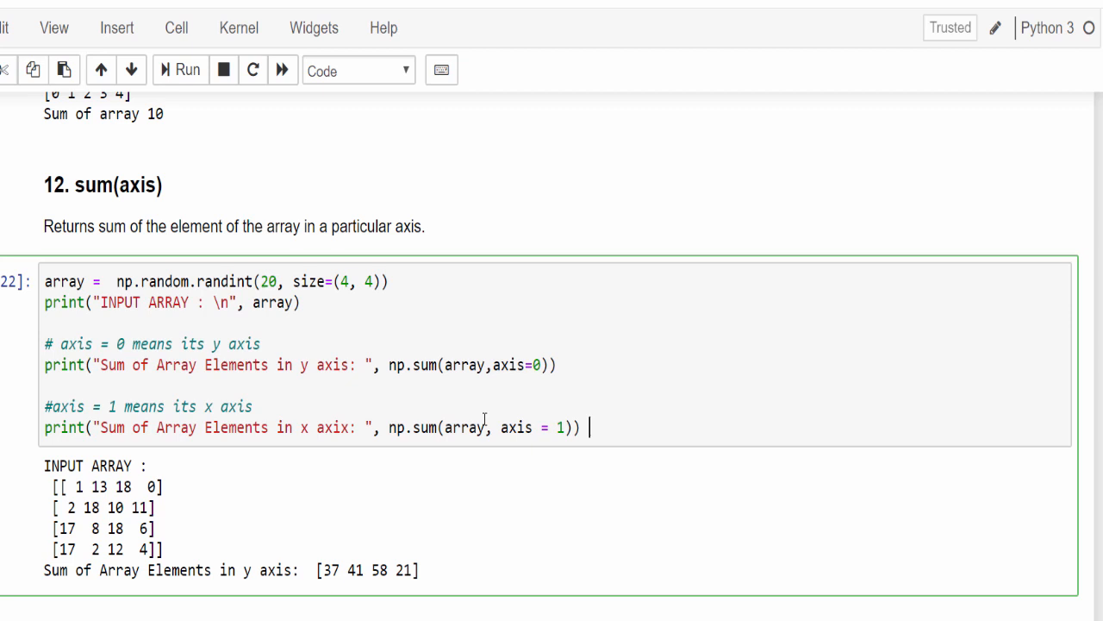
- Rerun the sum(axis) cell to show column sums [32 21 27 51] and row sums [45 26 31 29]
triple_click(147, 407)
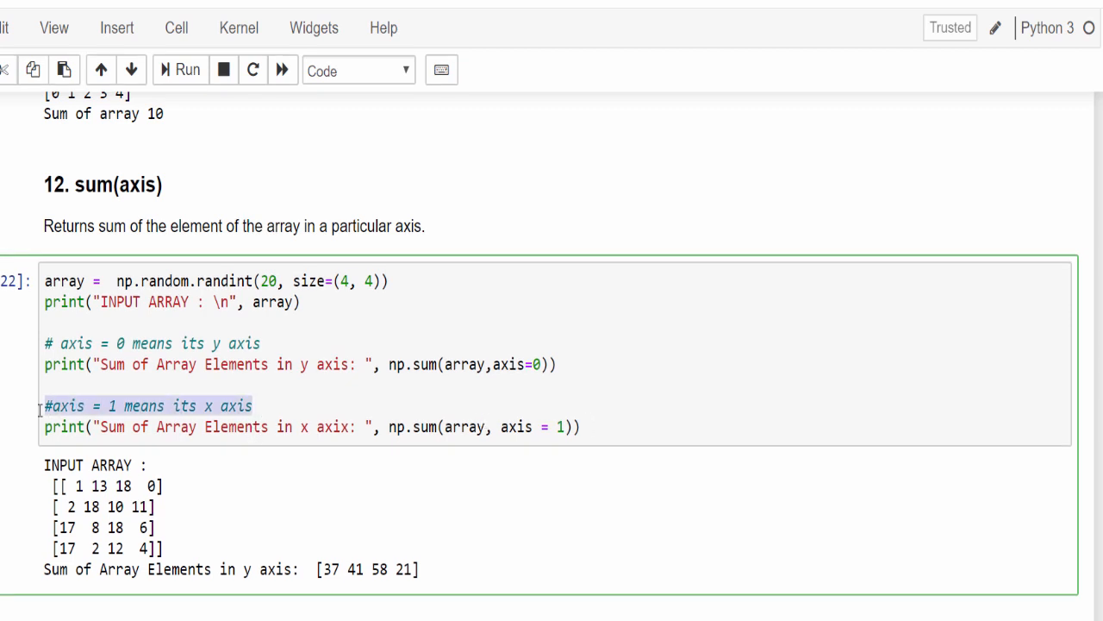
click(200, 405)
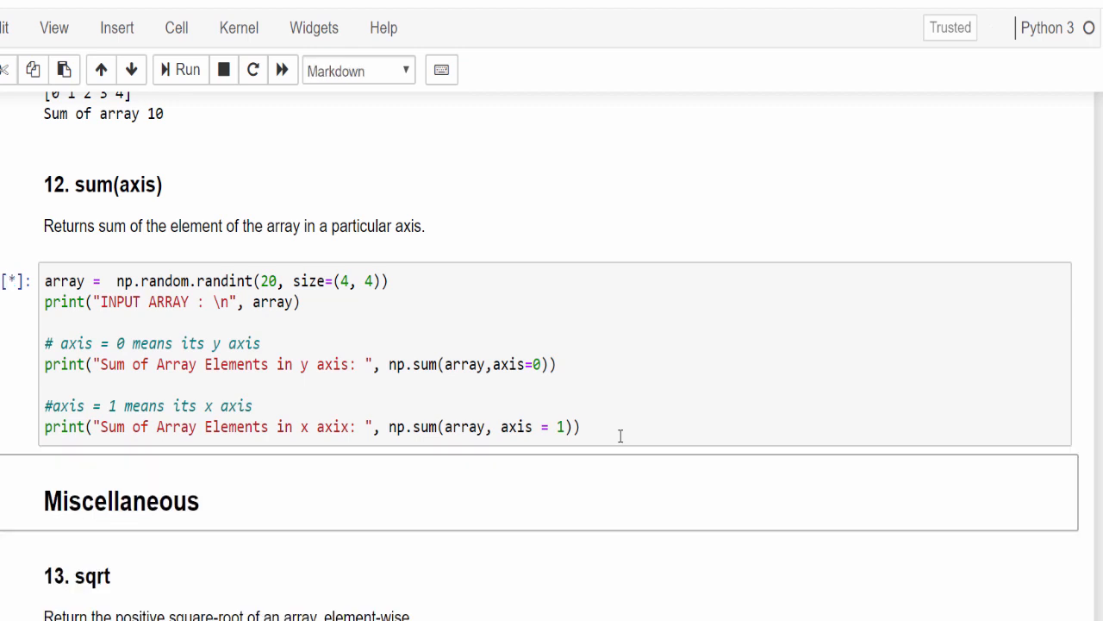
click(174, 71)
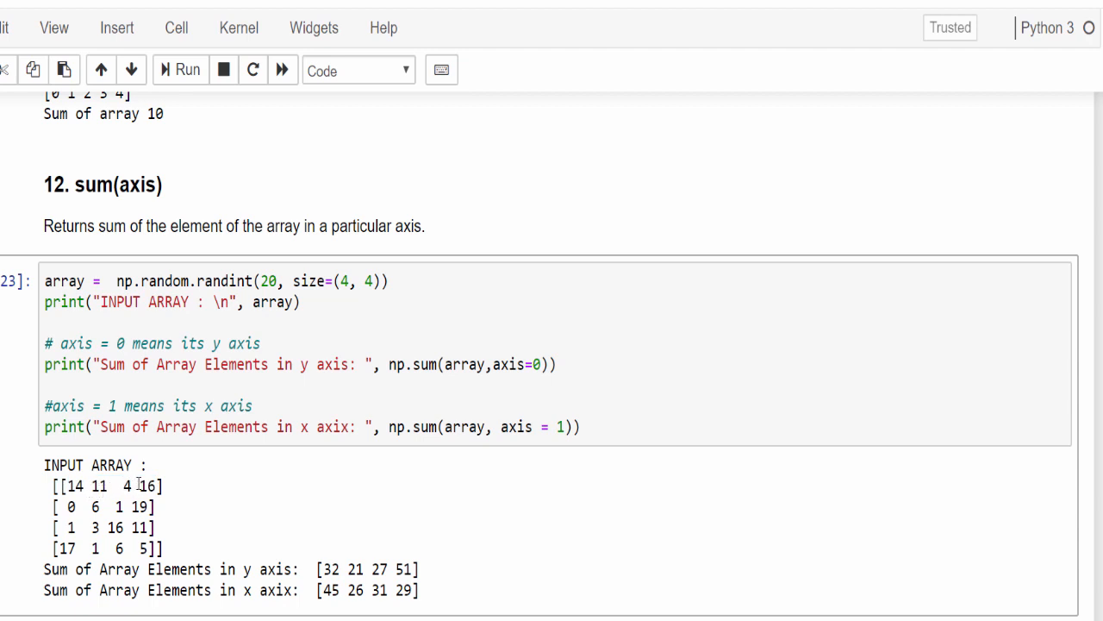
double_click(326, 596)
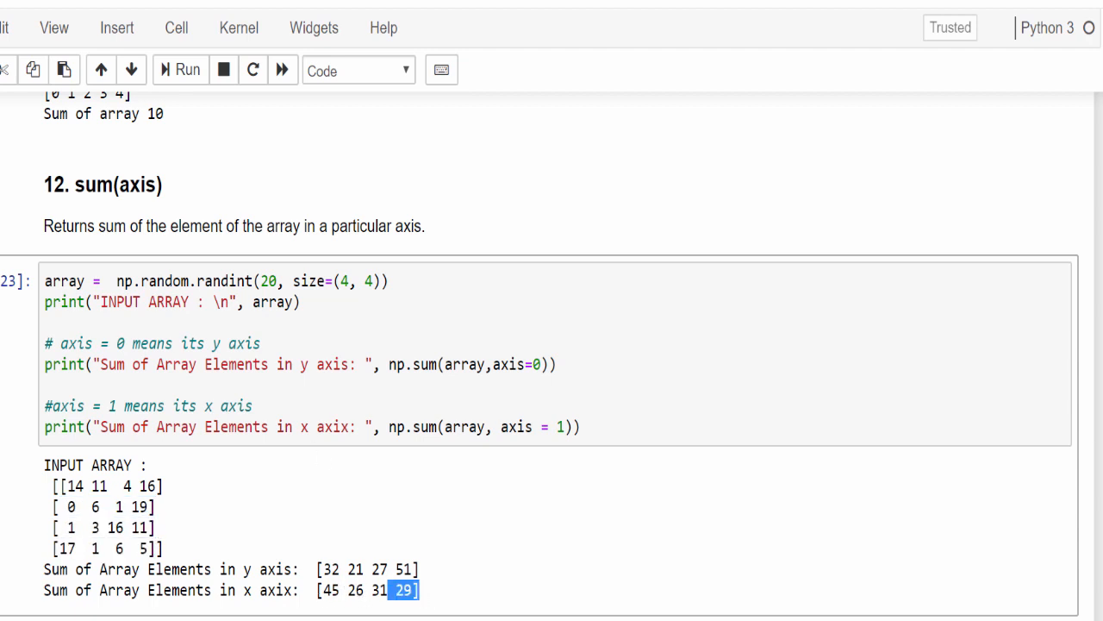
scroll(down, 3)
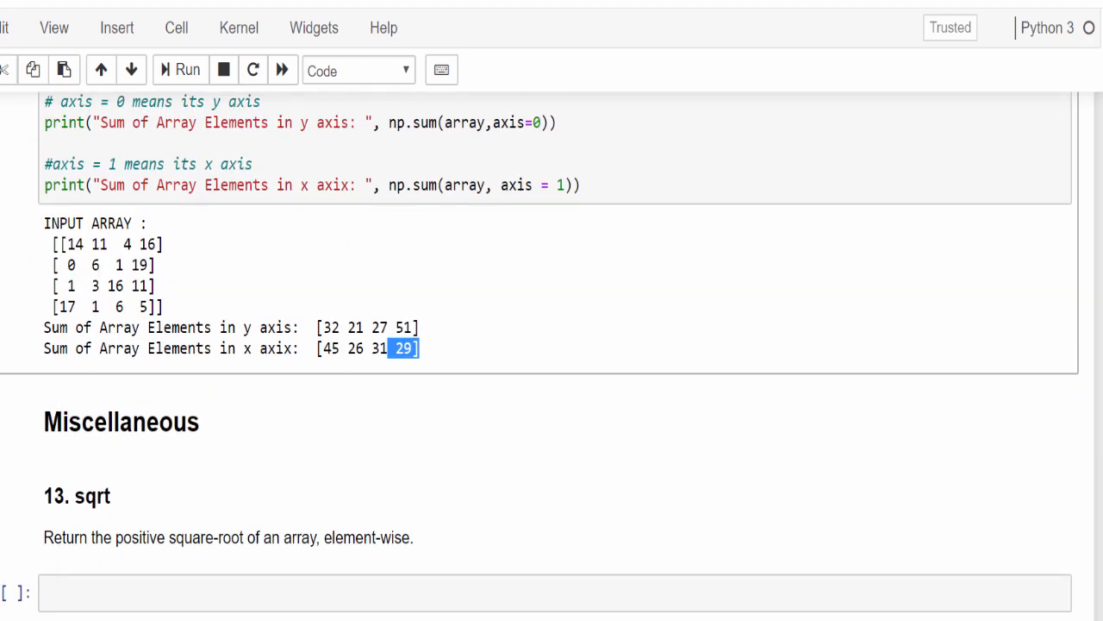